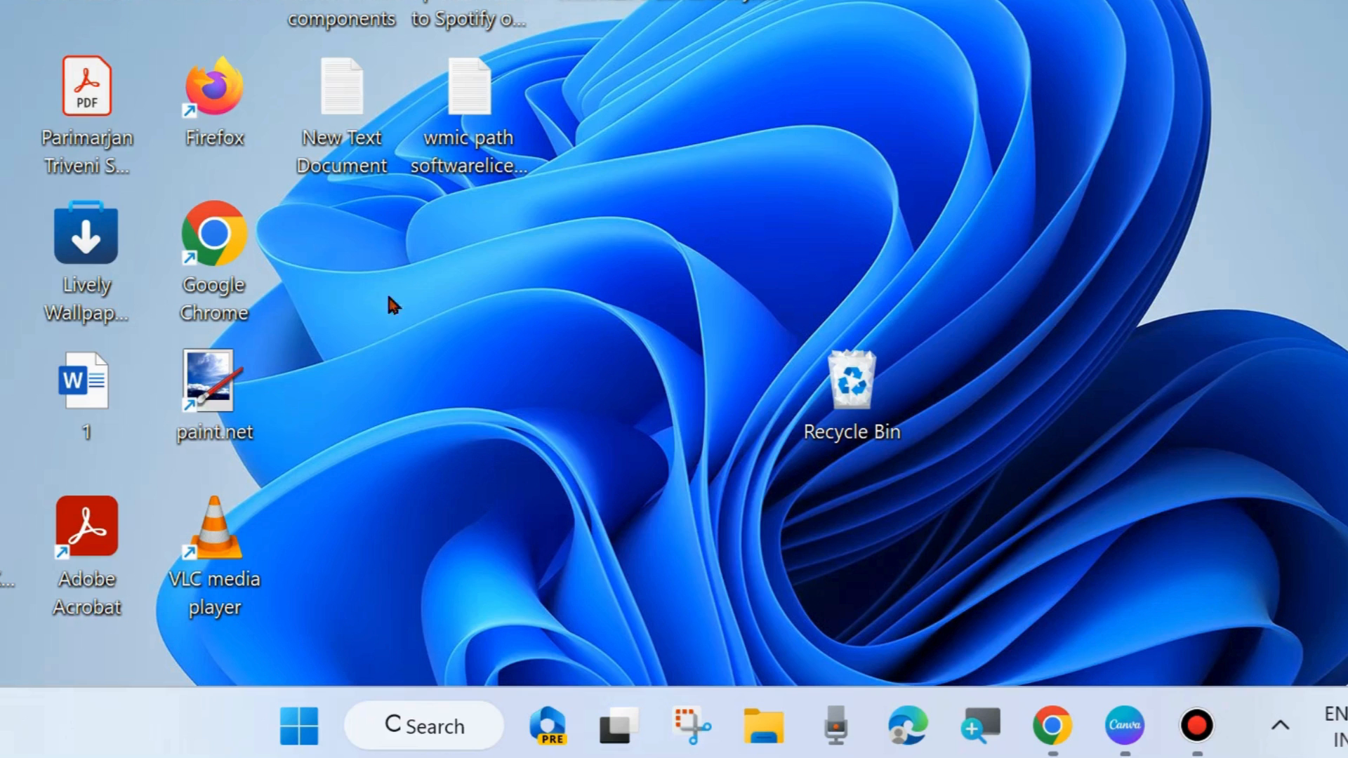
mouse_move(563, 470)
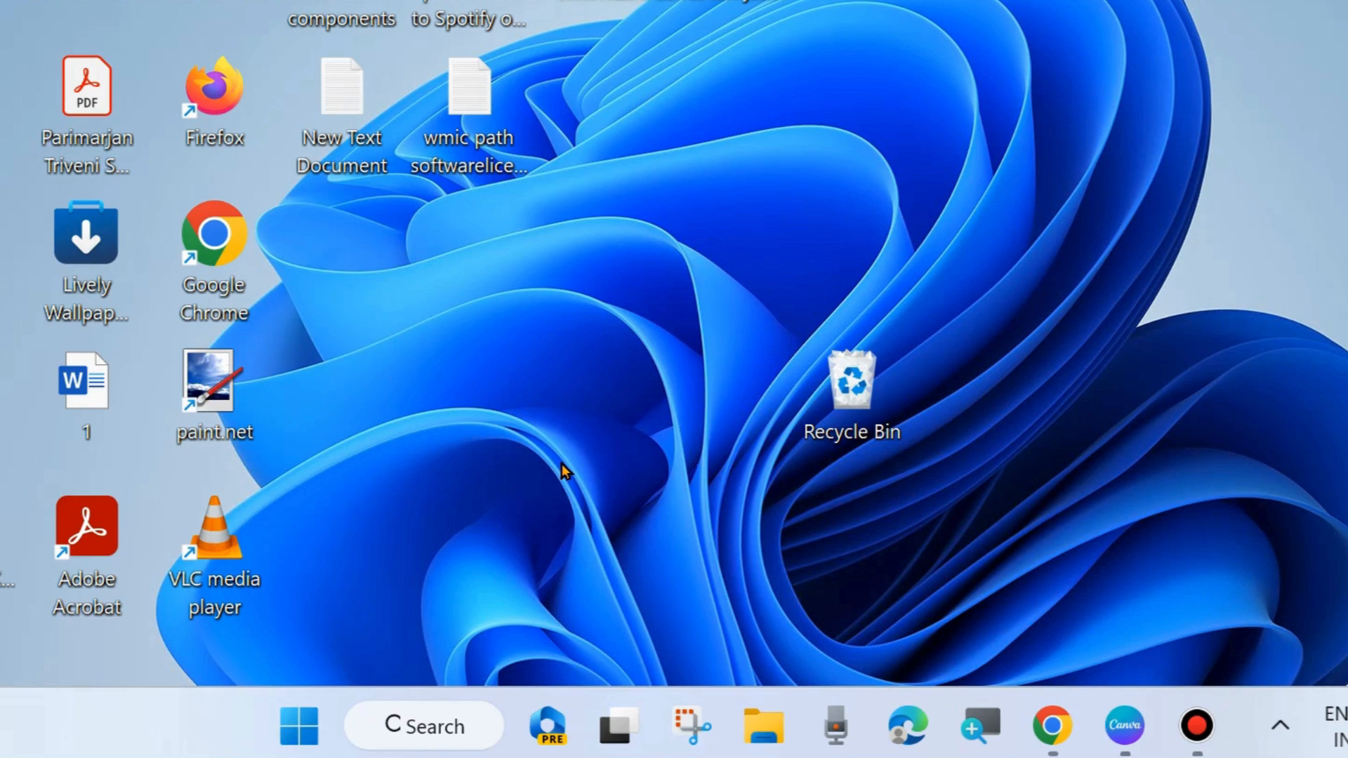
mouse_move(199, 240)
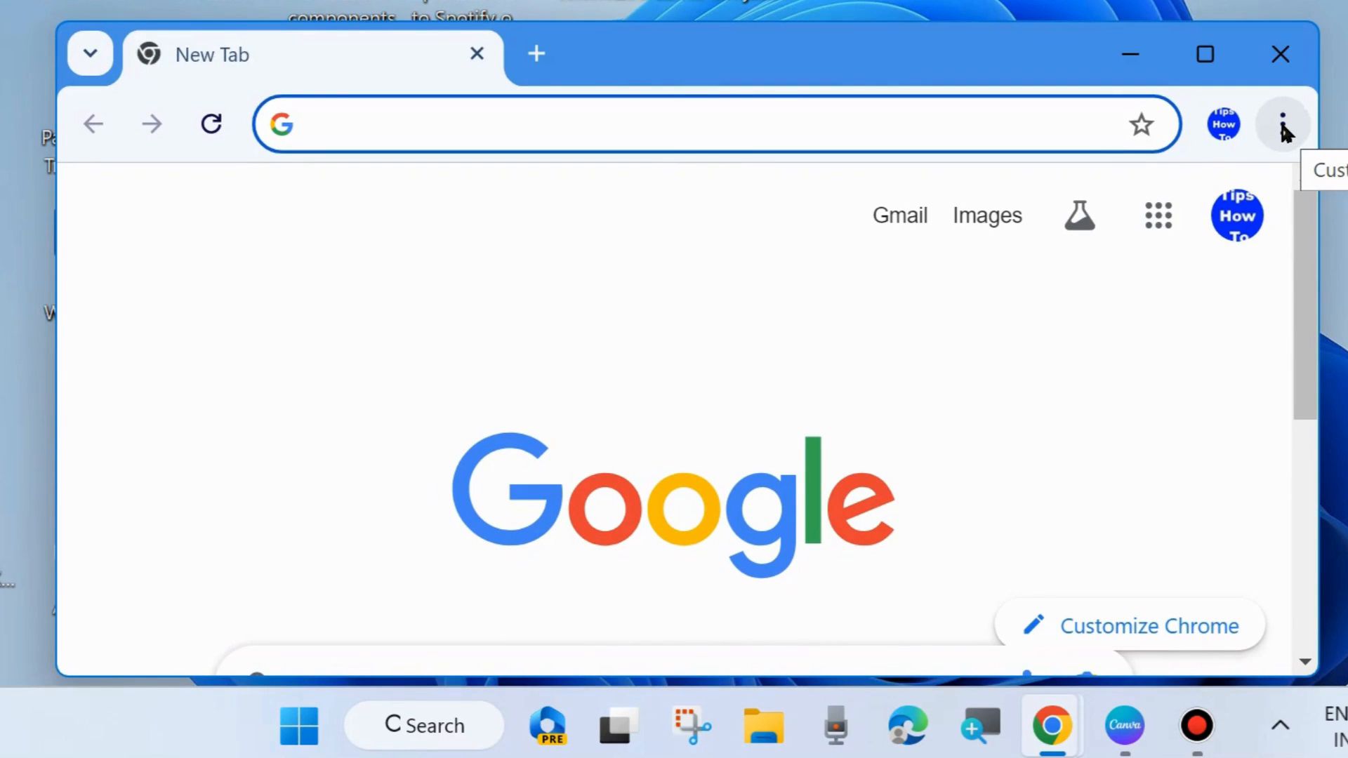
Reach the About Chrome page and highlight 'error code 3' in the failed update message
click(1282, 124)
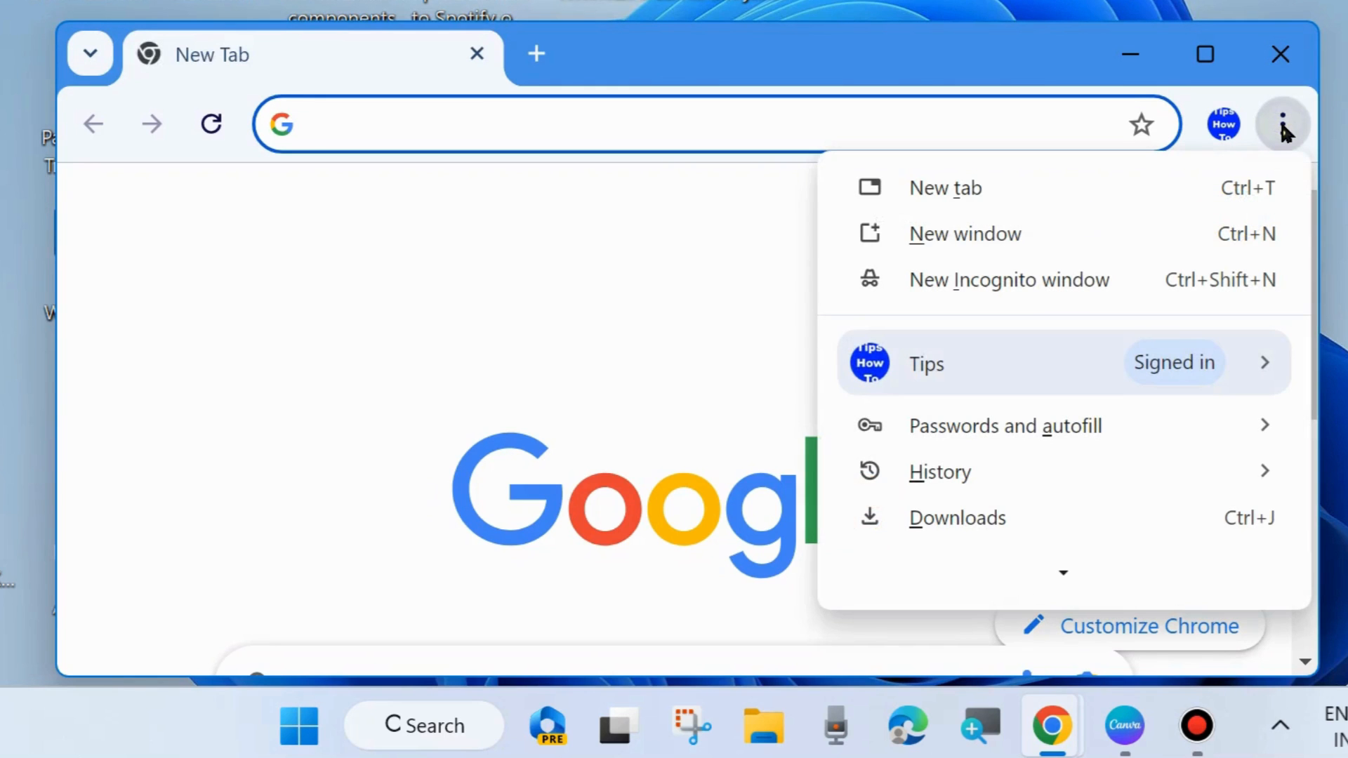
mouse_move(1284, 134)
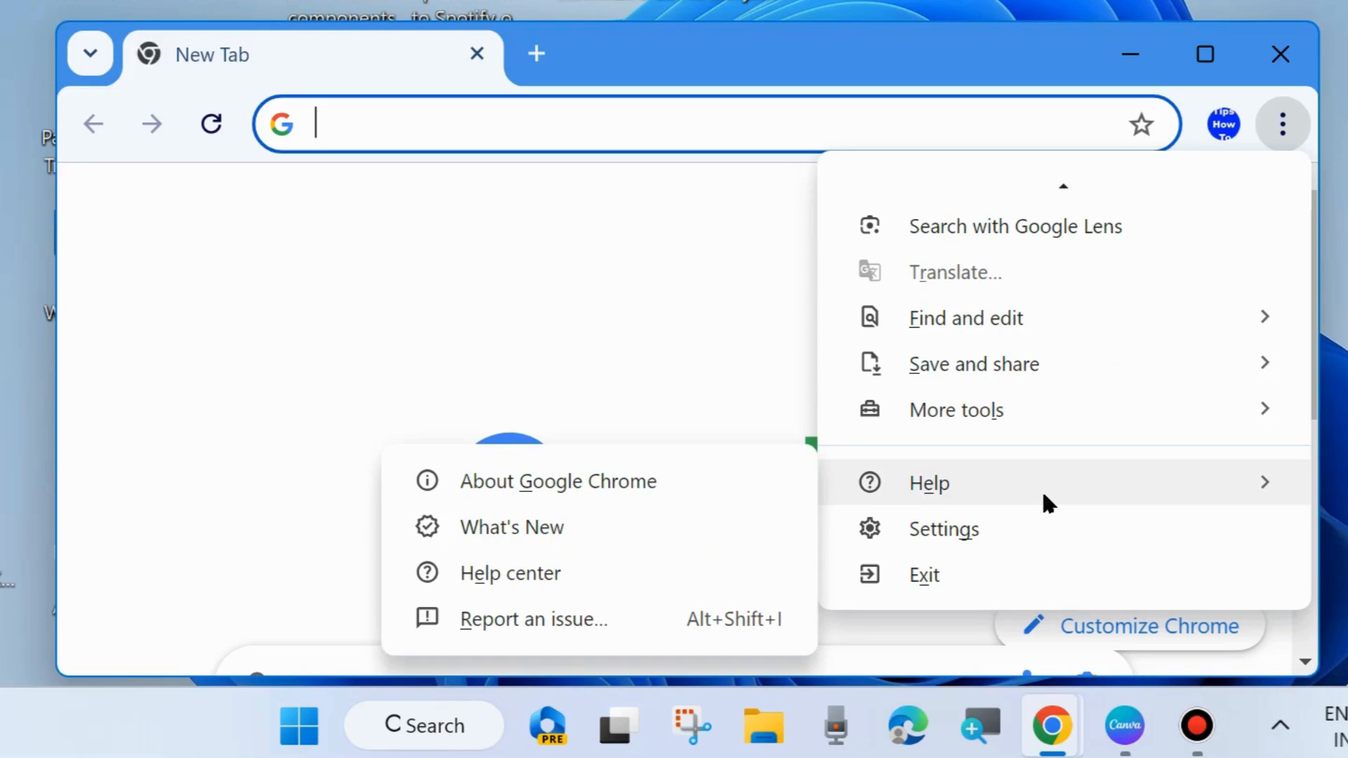
mouse_move(557, 480)
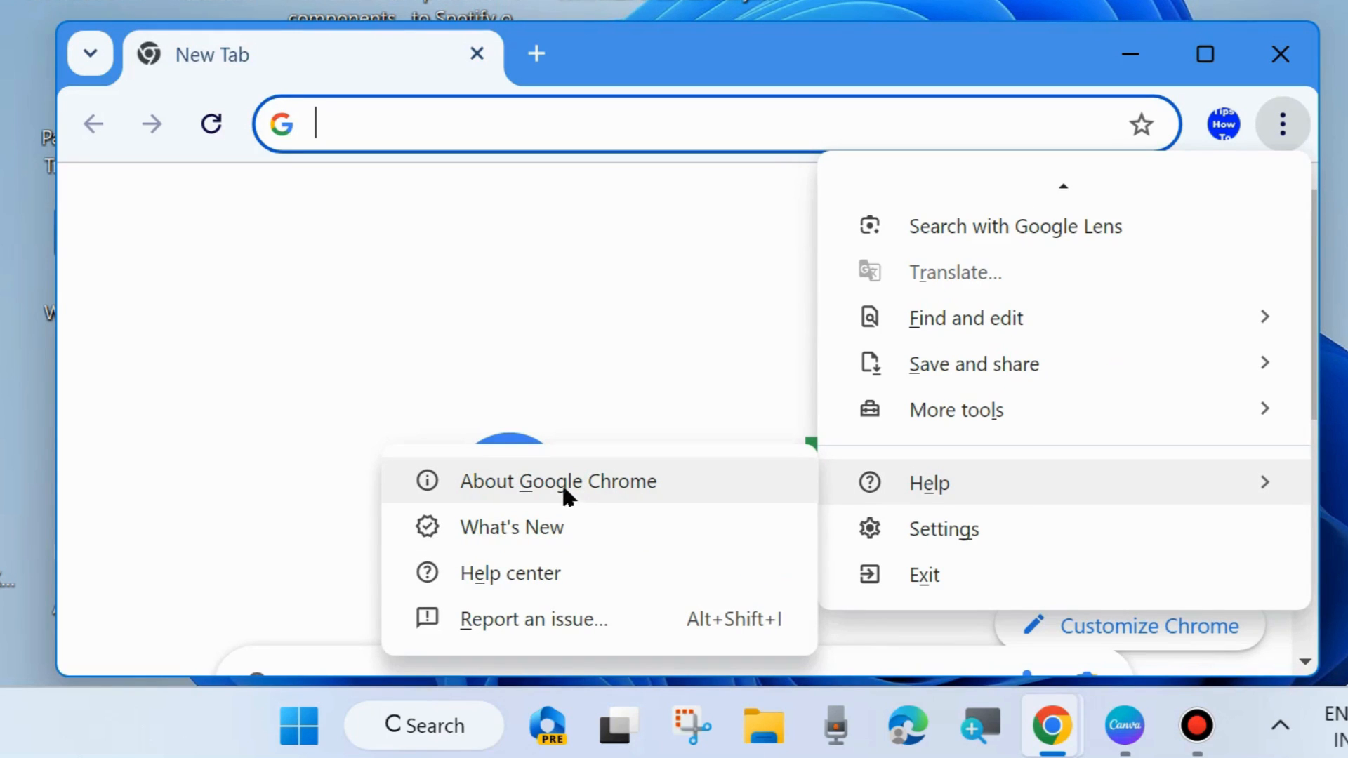
mouse_move(559, 493)
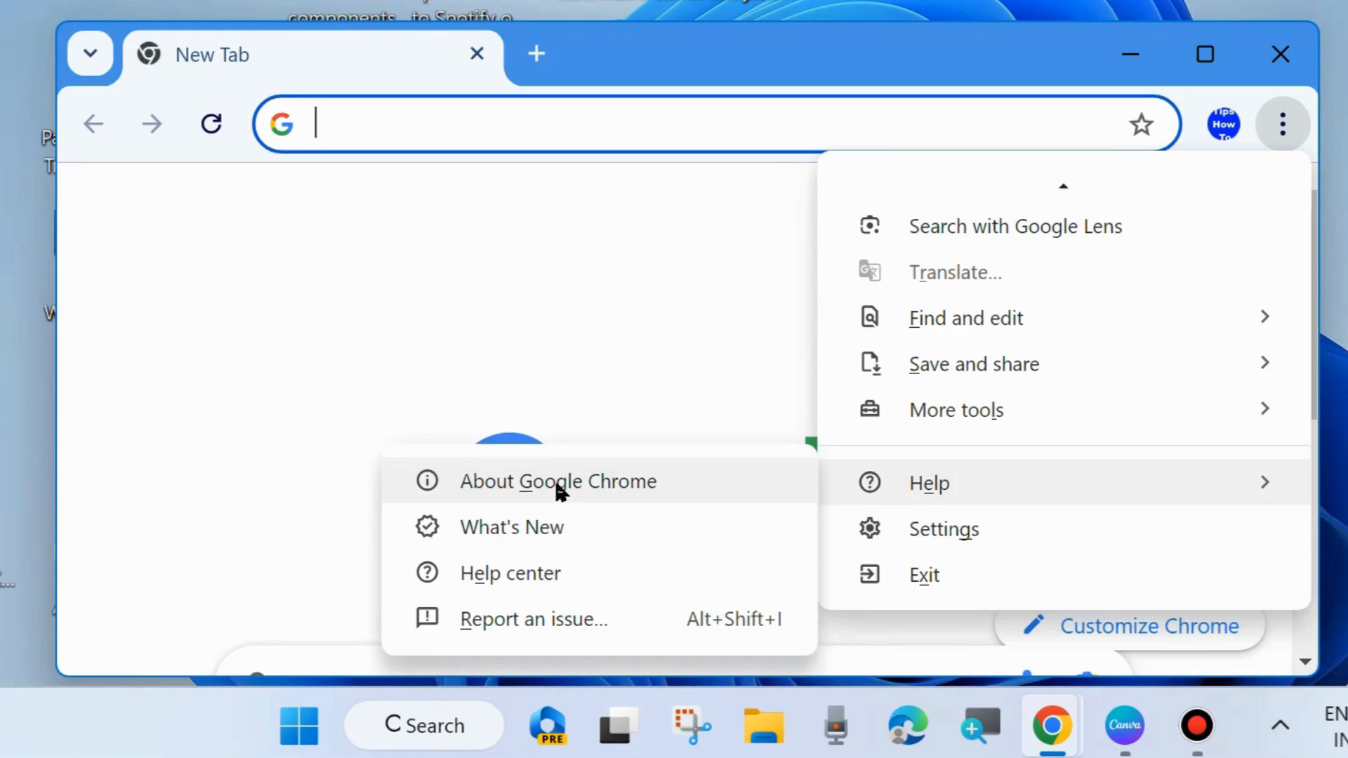
click(557, 480)
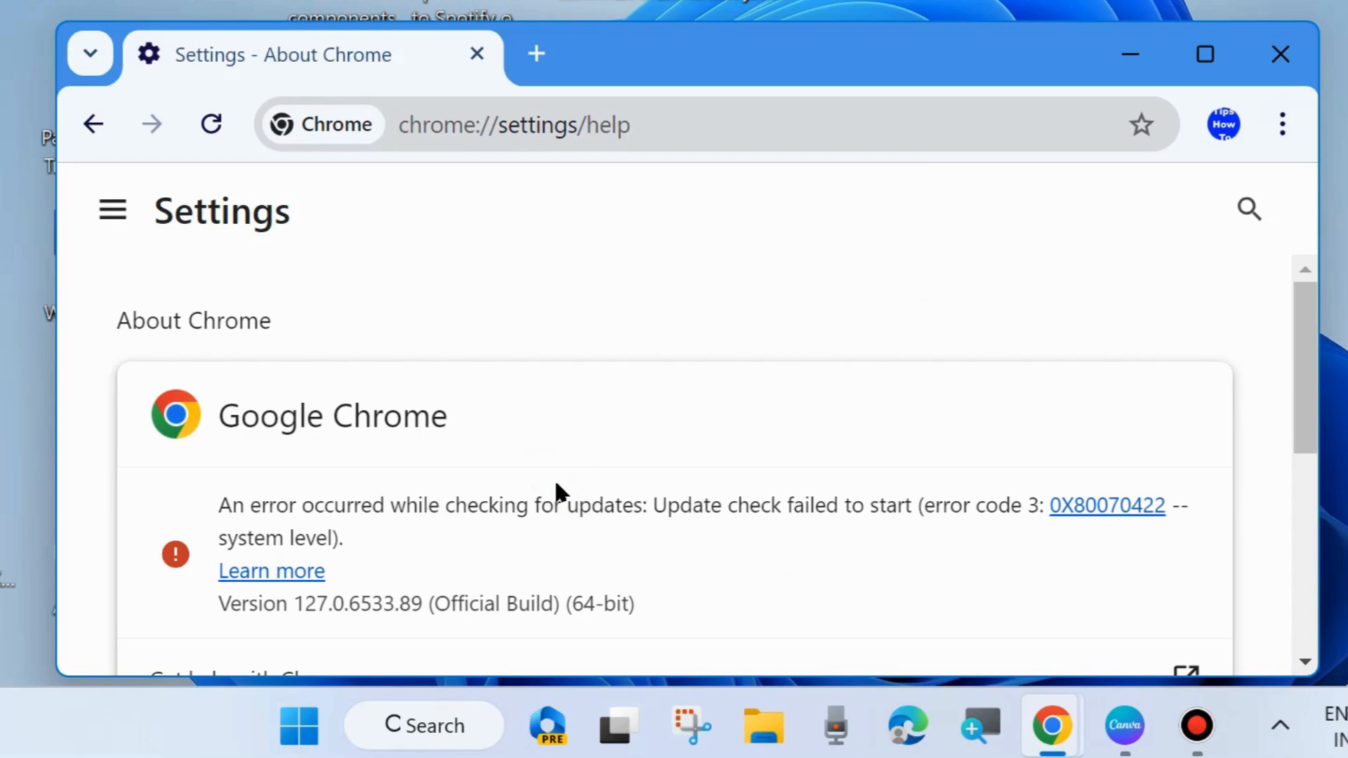
mouse_move(224, 514)
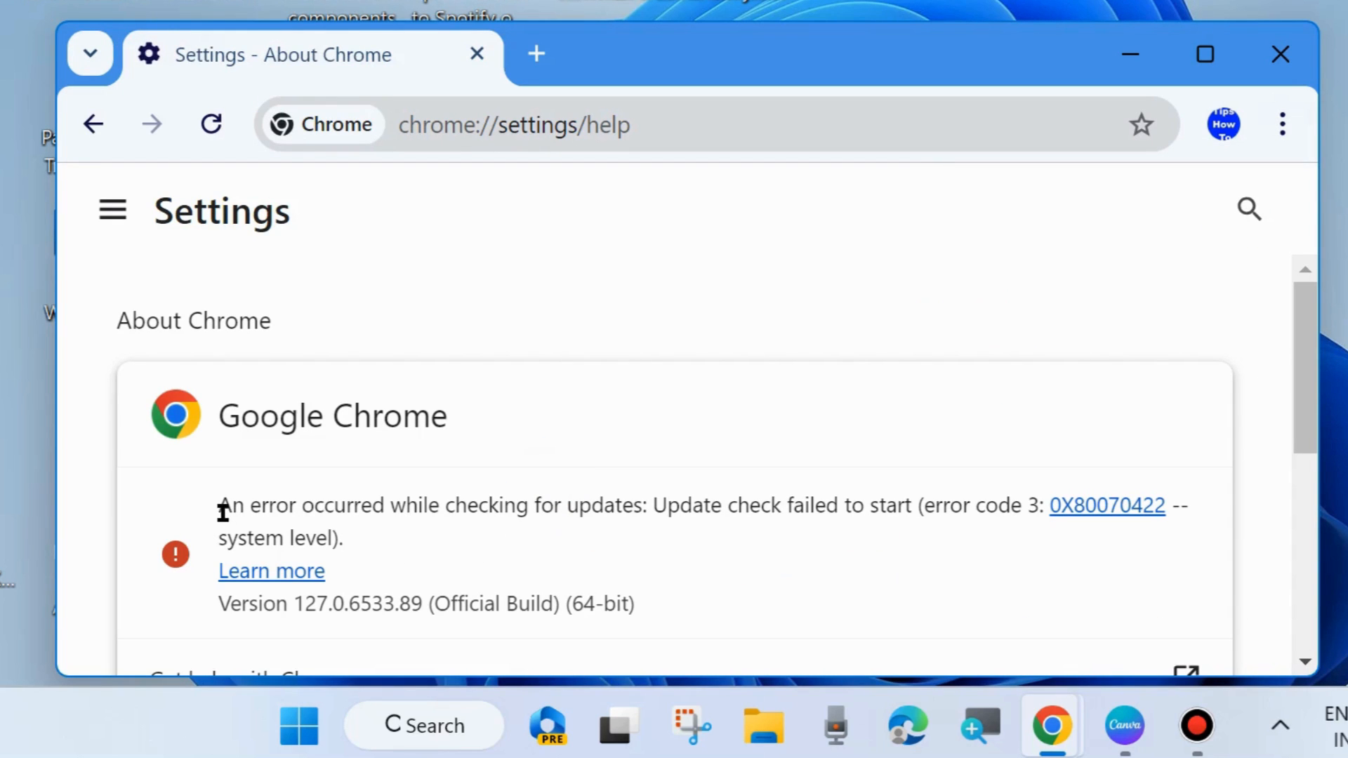
mouse_move(574, 530)
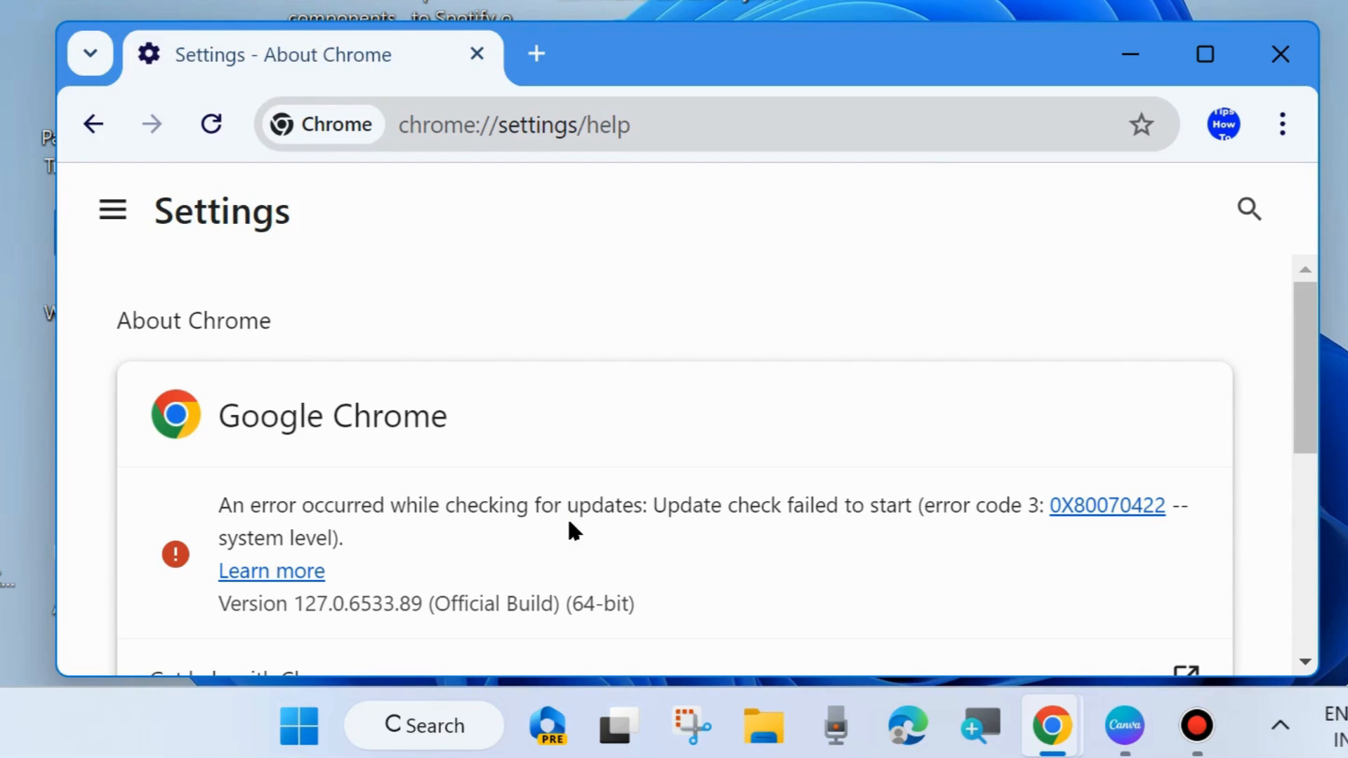
mouse_move(776, 535)
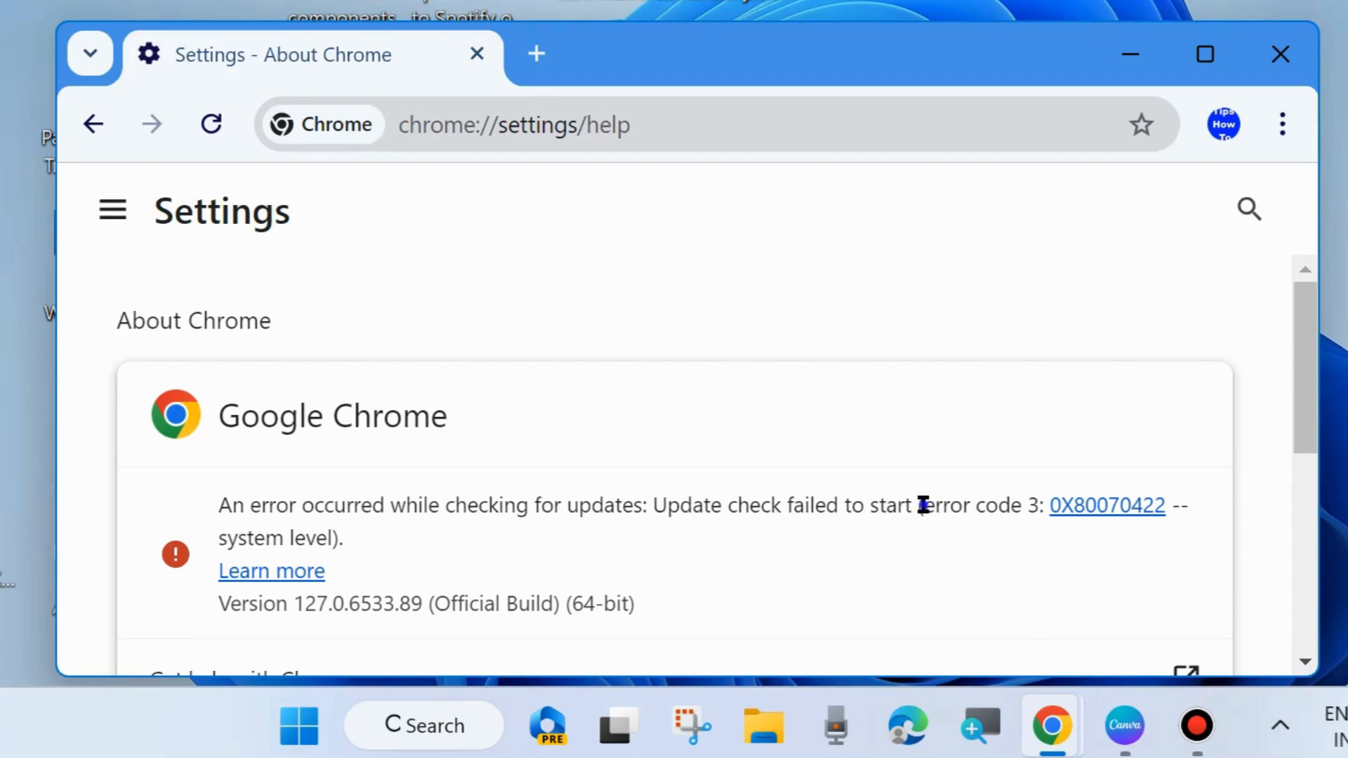
double_click(981, 506)
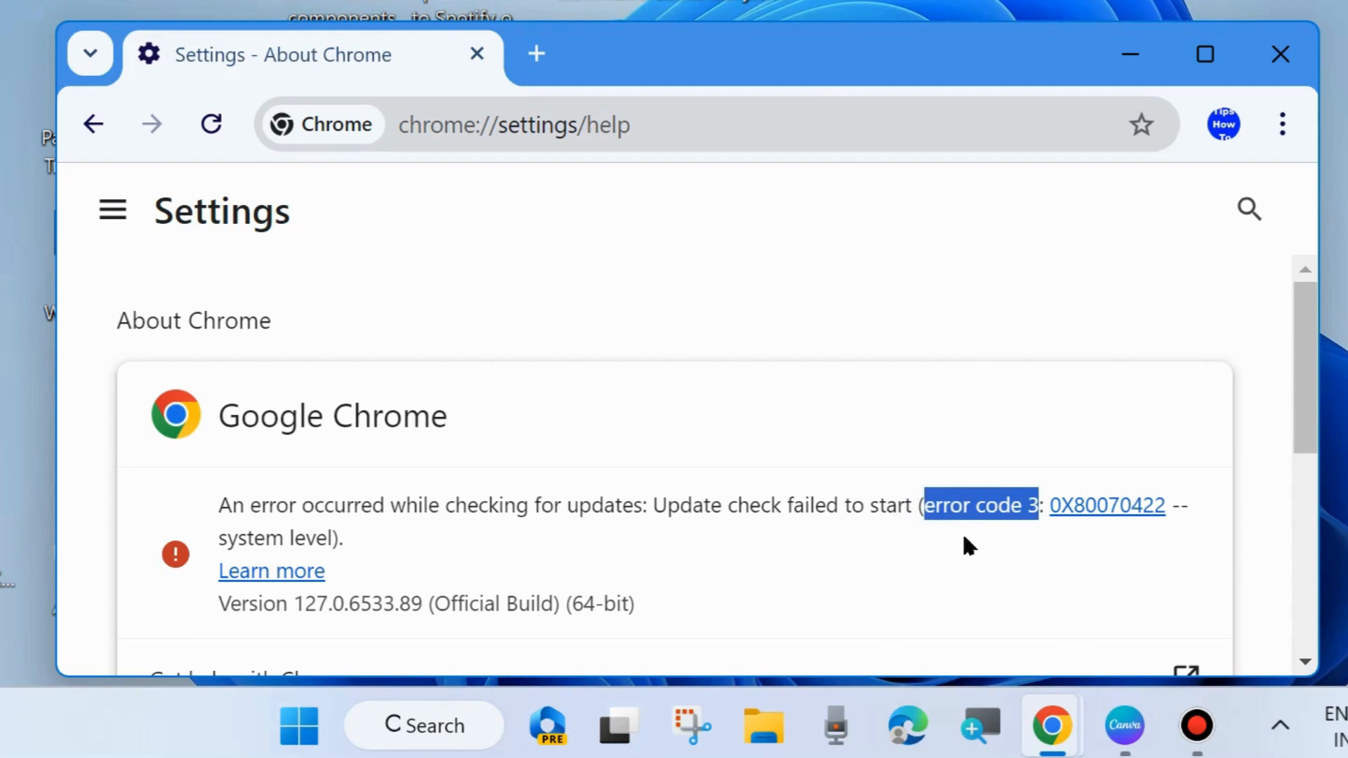
mouse_move(1004, 551)
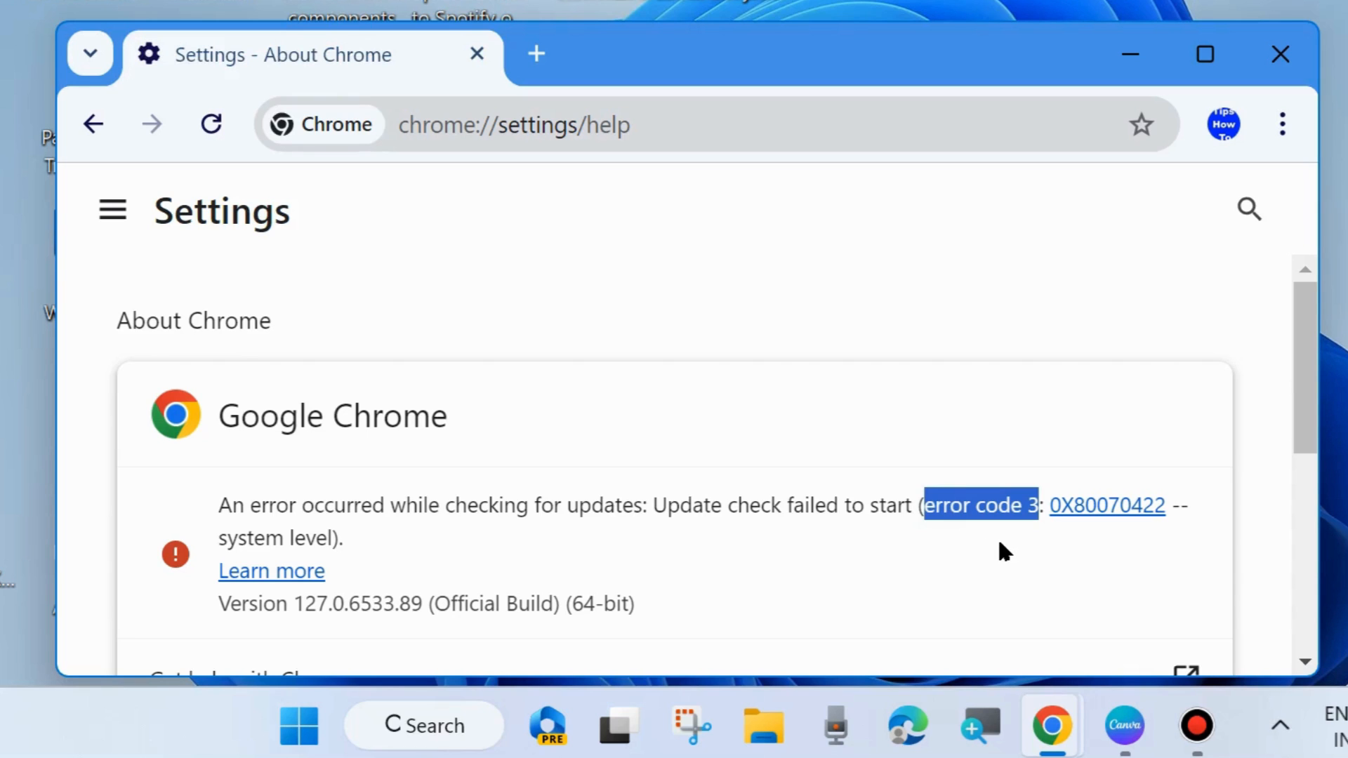
mouse_move(1280, 55)
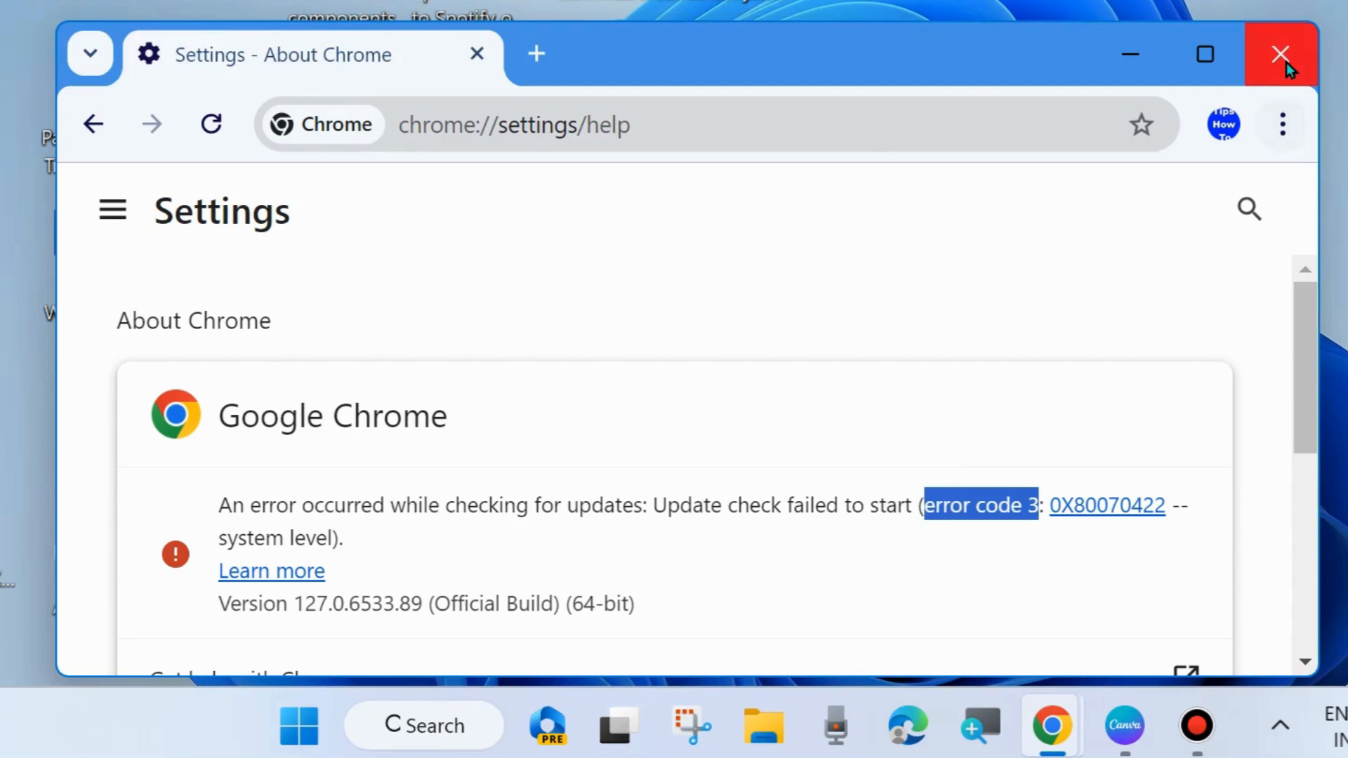
Close Chrome and fill the Run box with services.msc from the 'ser' suggestion
click(1280, 53)
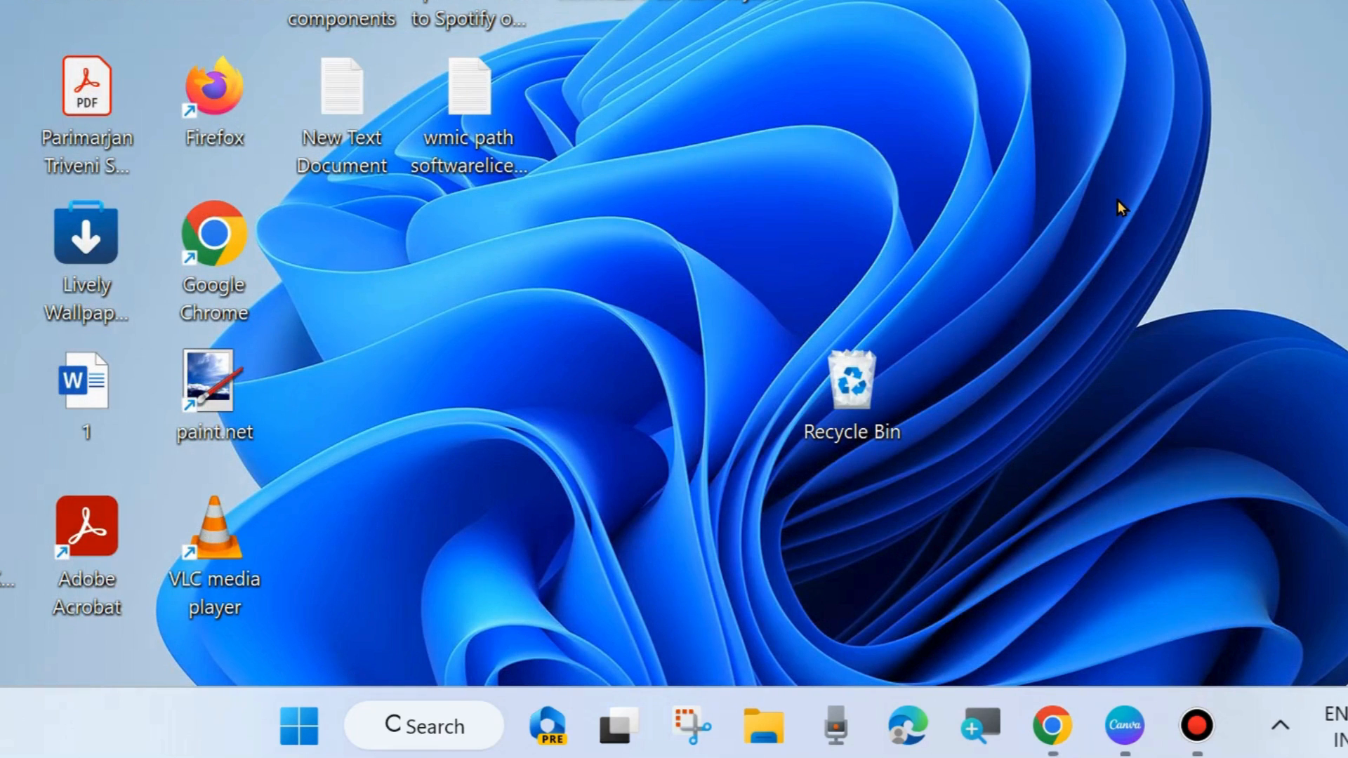
right_click(298, 726)
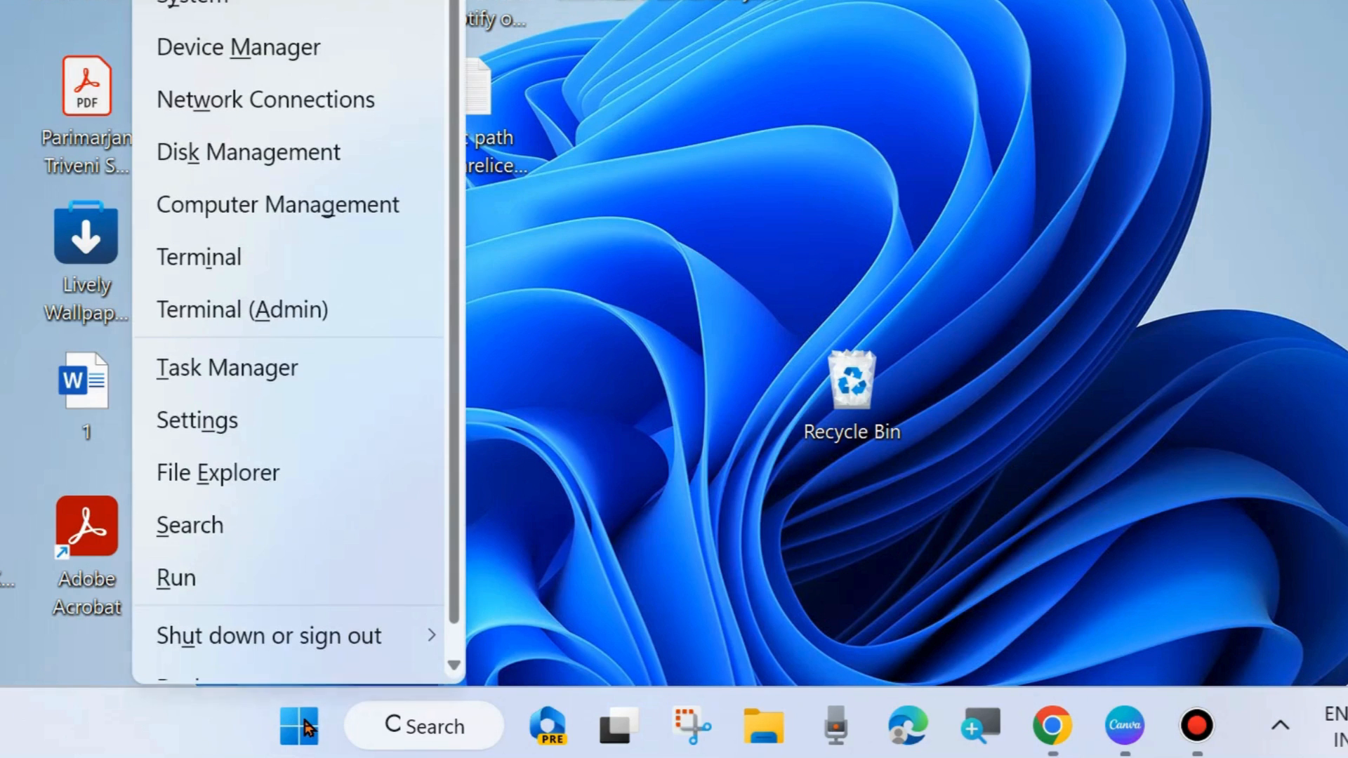
mouse_move(177, 577)
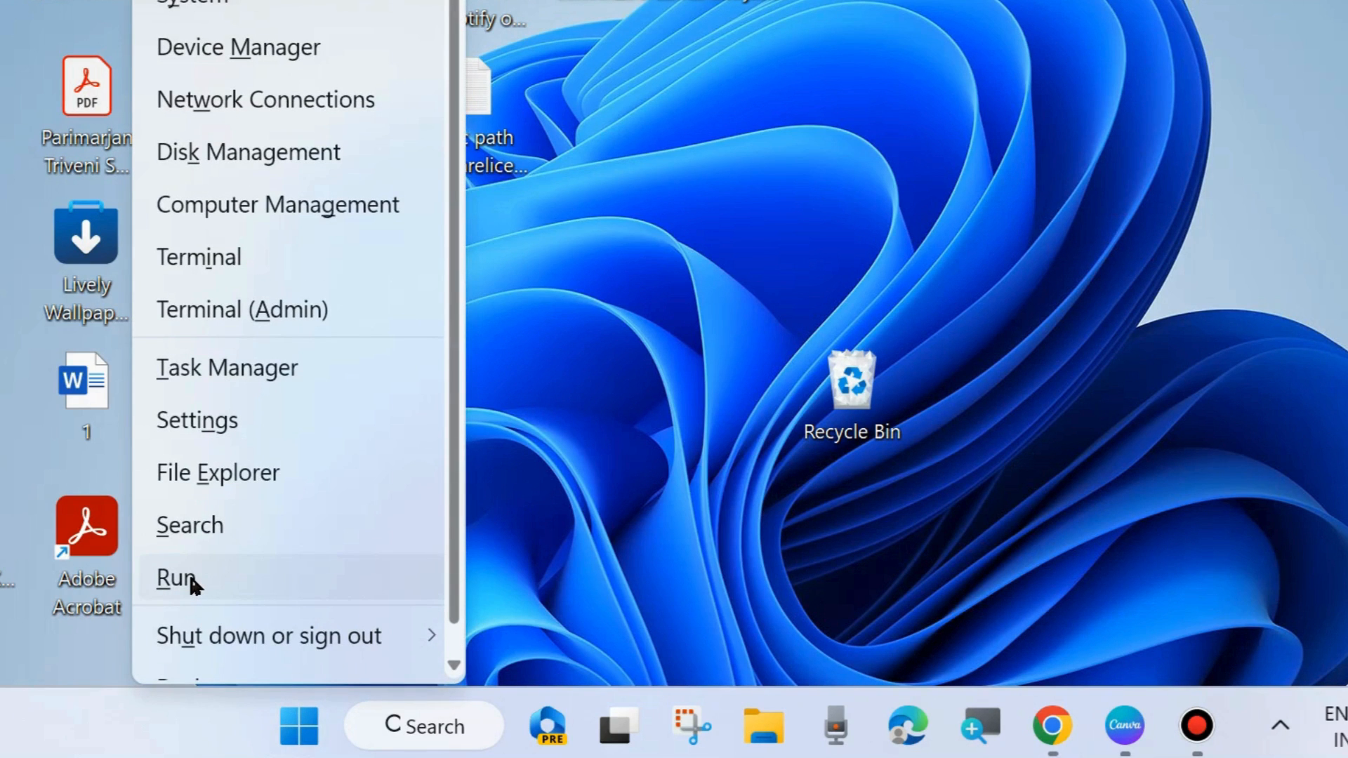
click(176, 577)
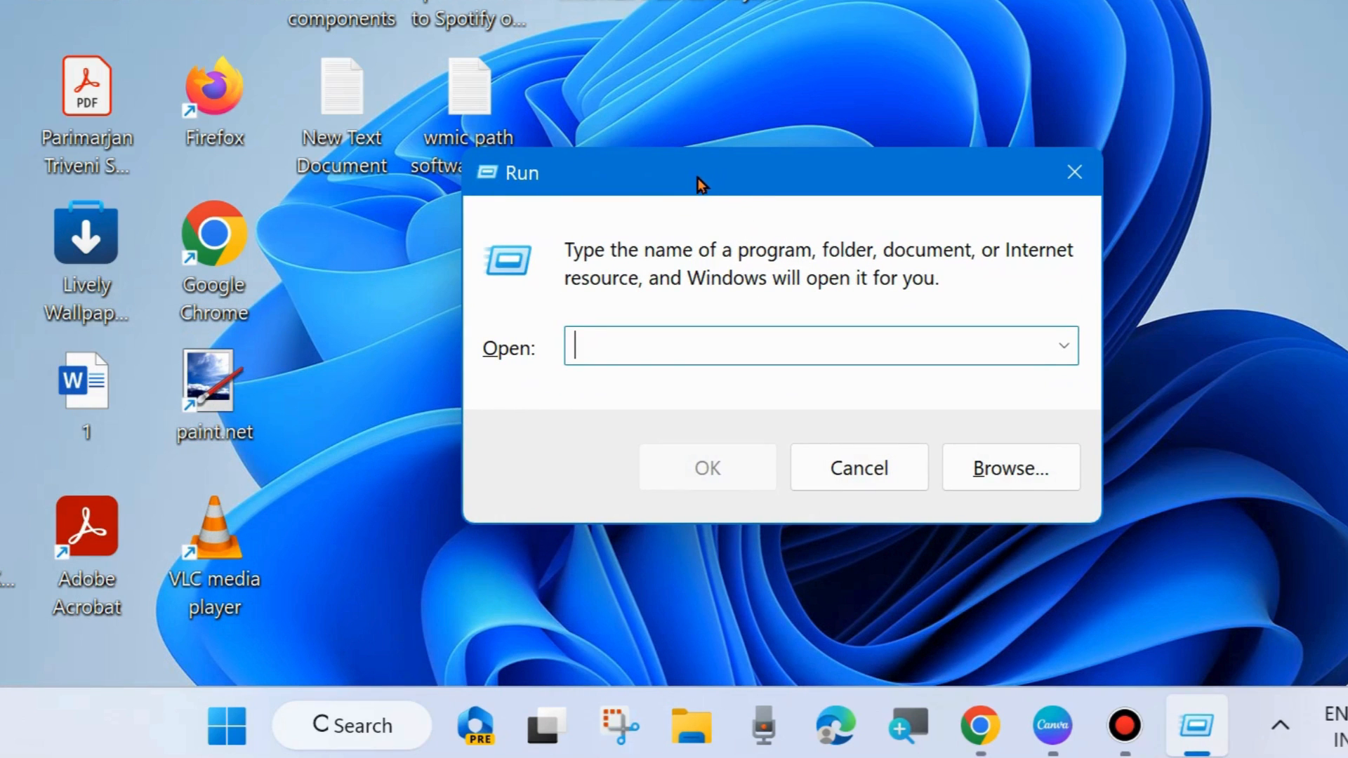
text(ser)
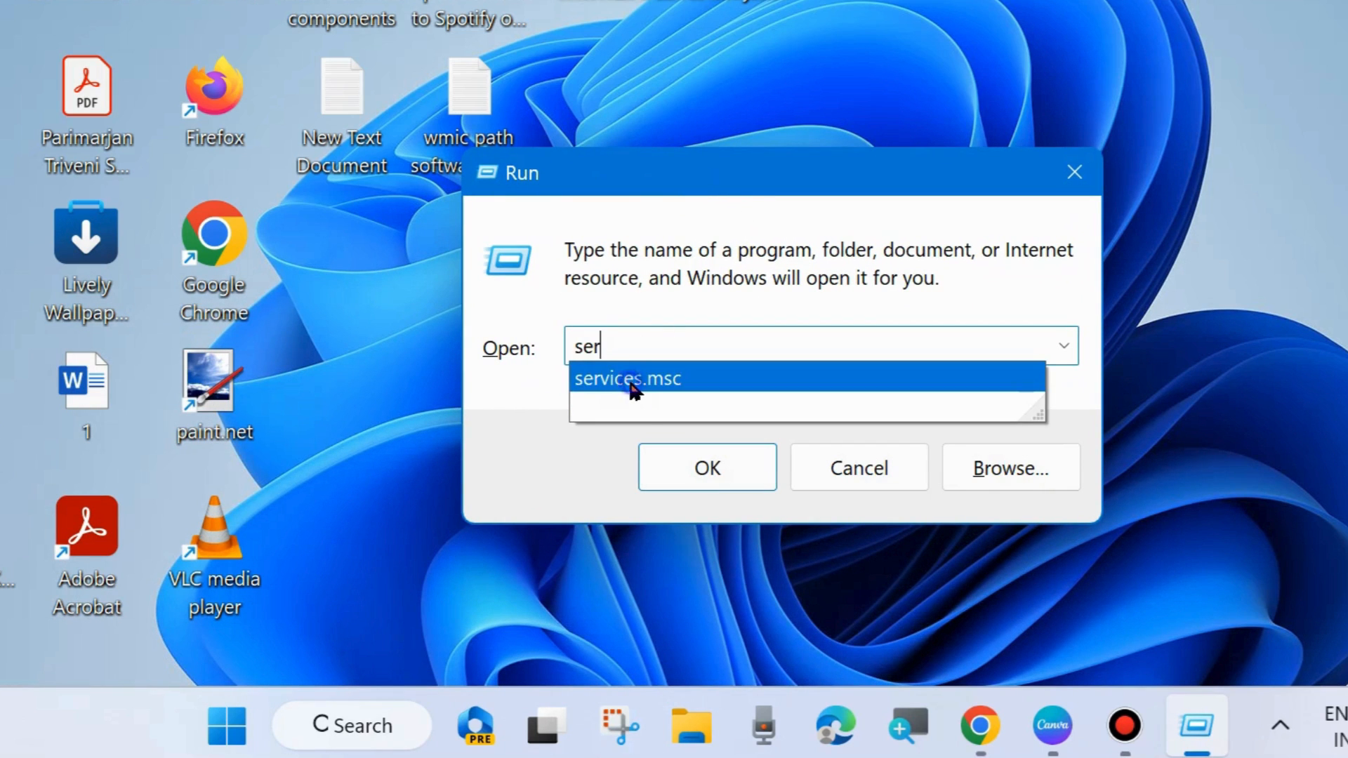
click(626, 378)
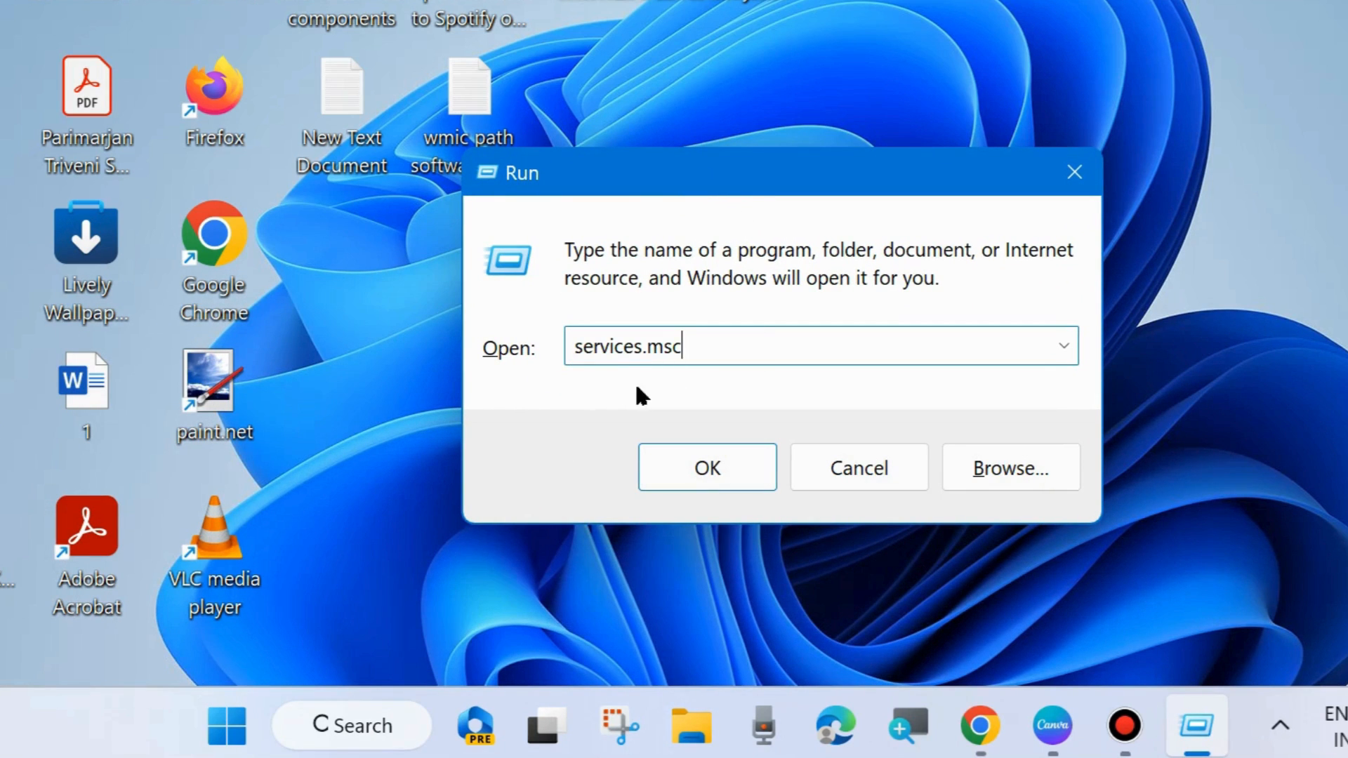
mouse_move(730, 426)
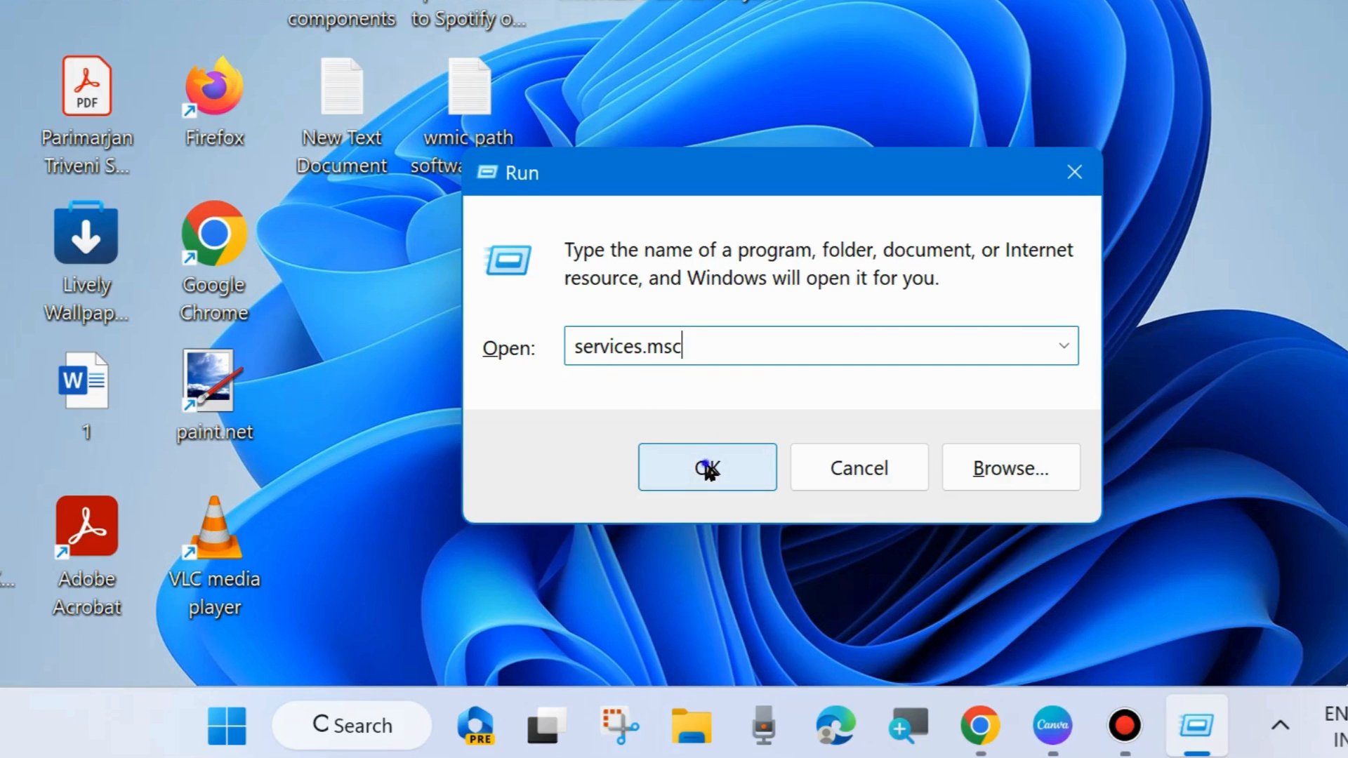
Launch the services console and scroll down to the GoogleUpdater services
click(707, 468)
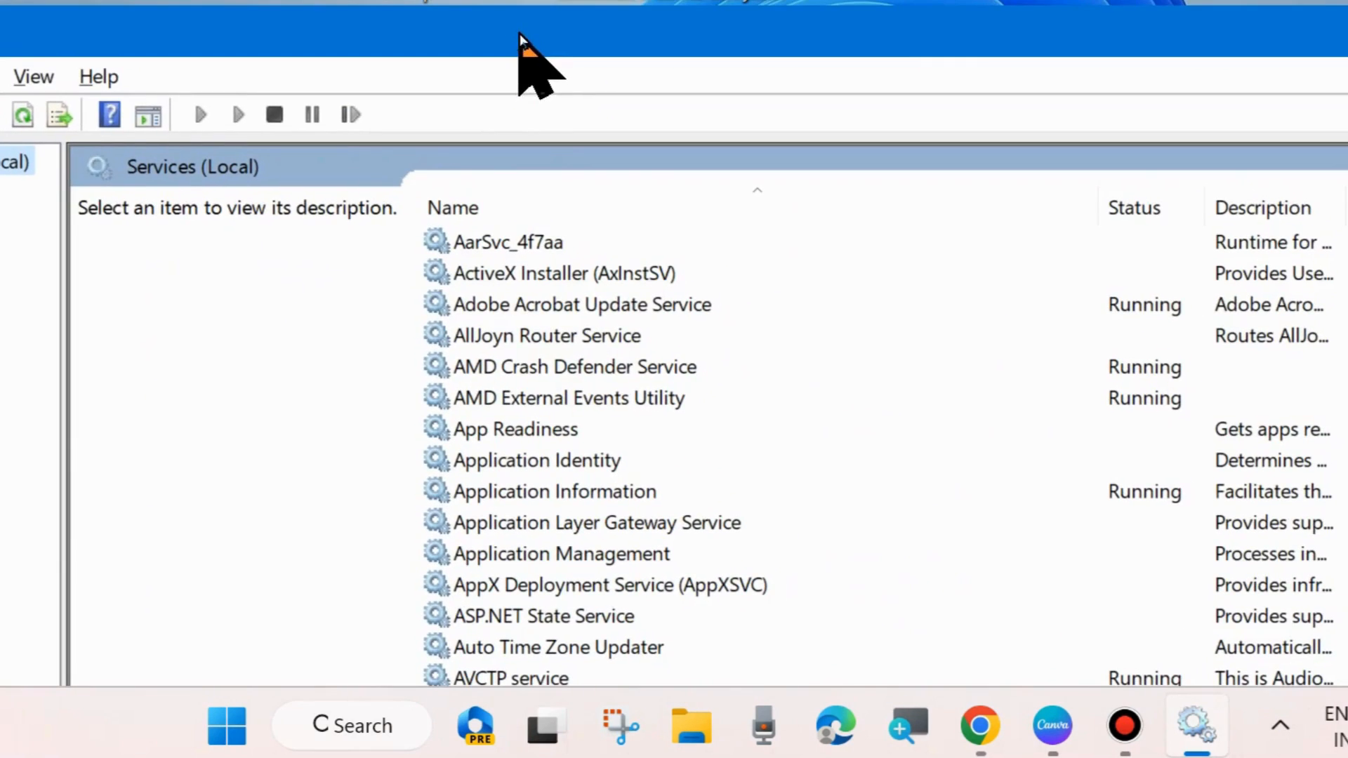
scroll(down, 3)
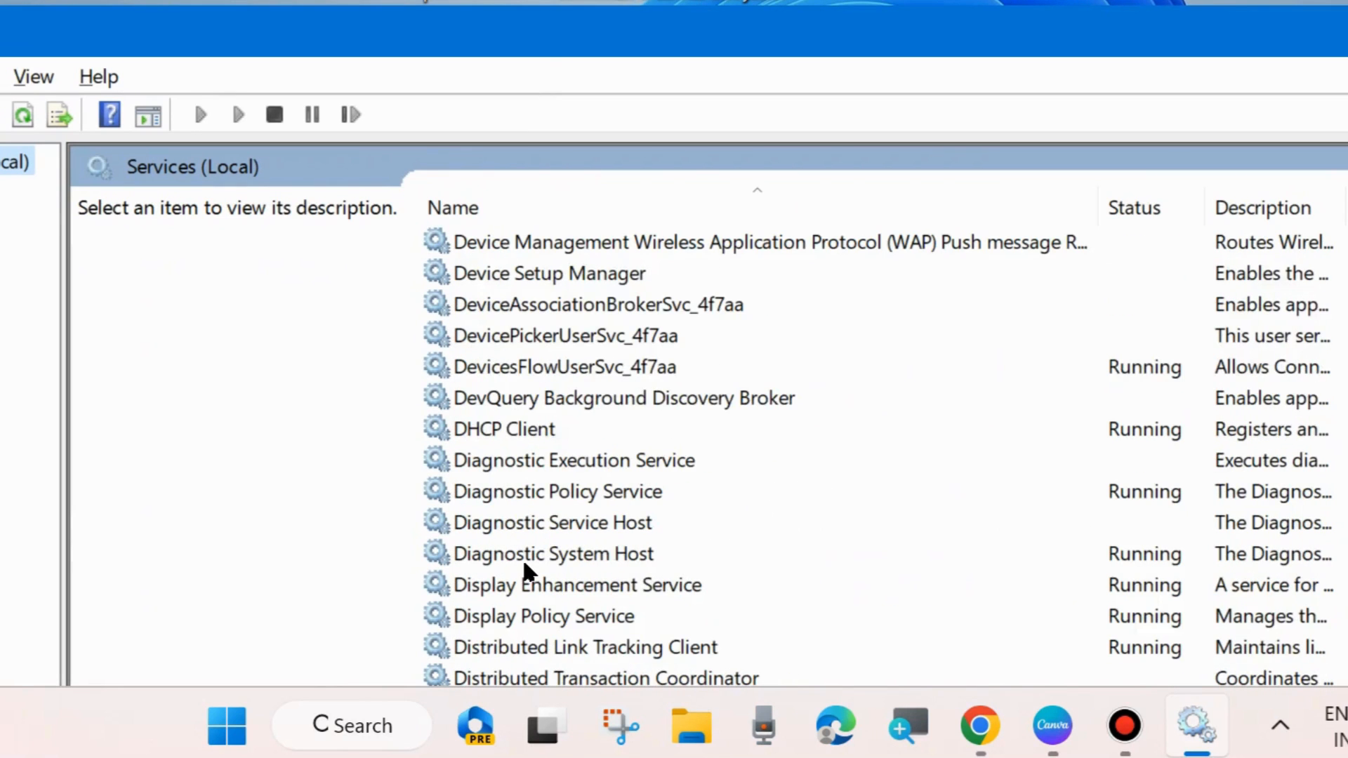
scroll(down, 3)
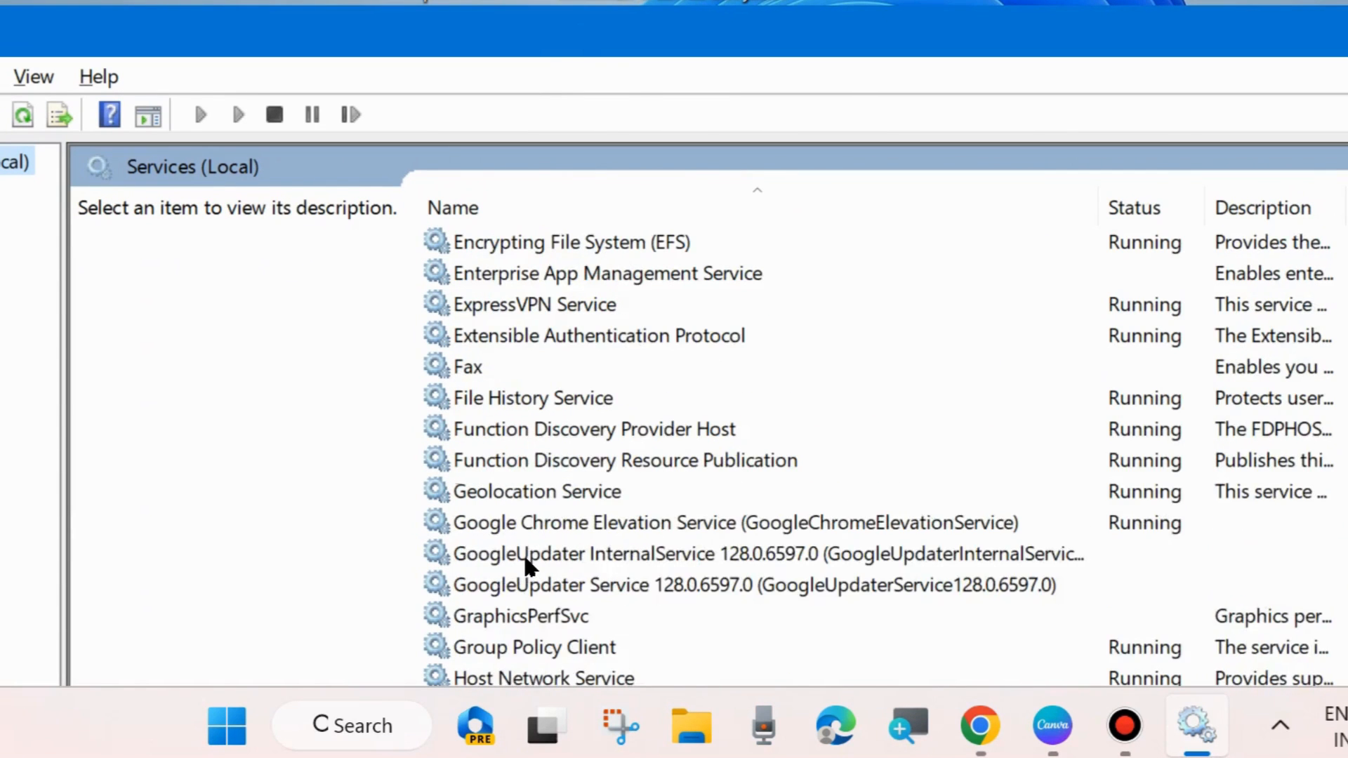
scroll(down, 3)
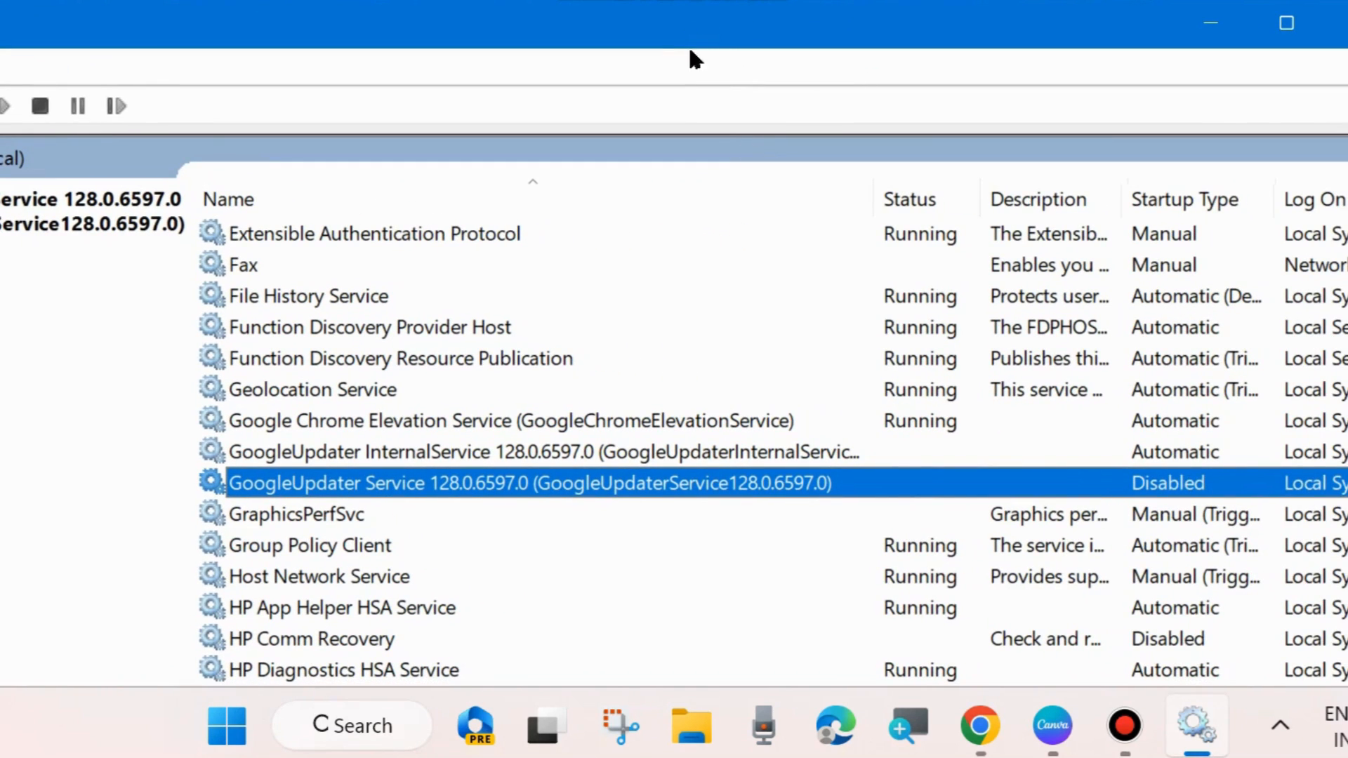
mouse_move(447, 491)
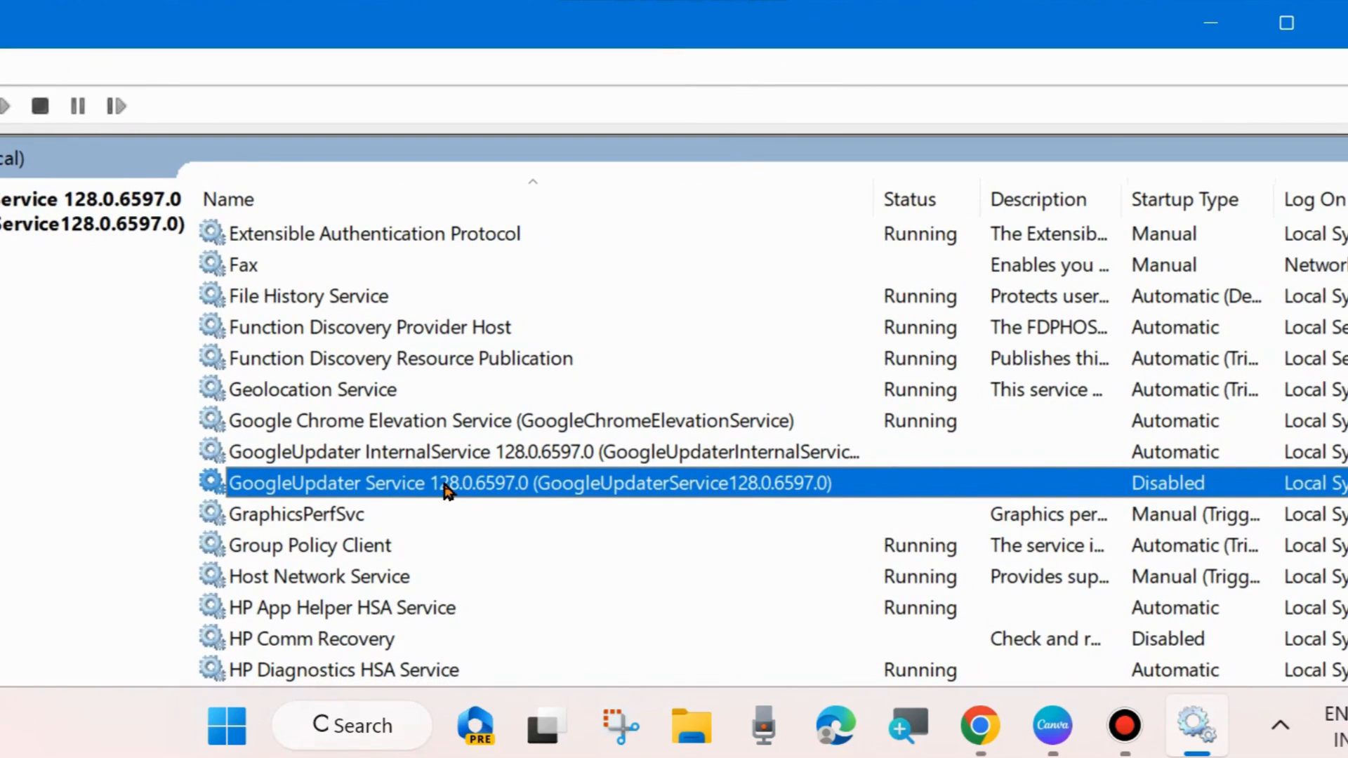
Set the GoogleUpdater Service startup type to Automatic and confirm
double_click(447, 482)
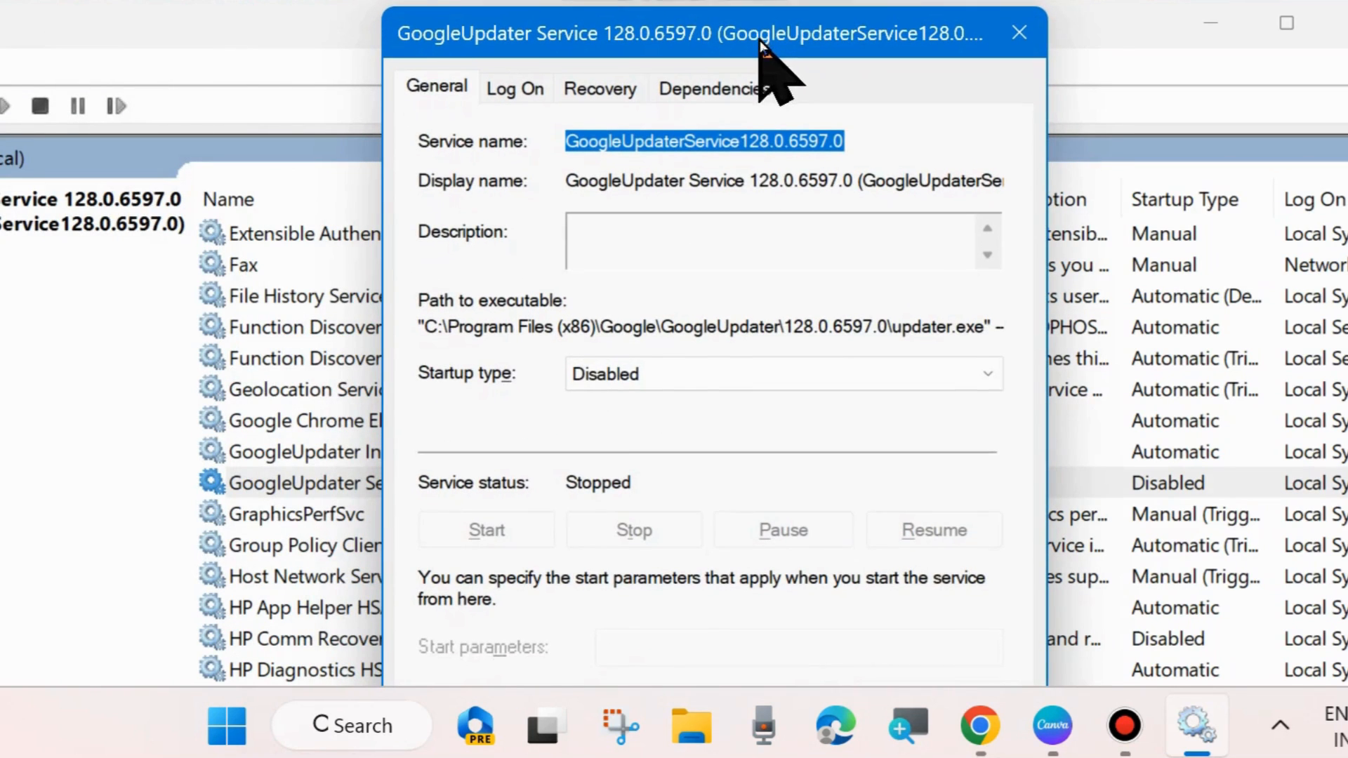
click(780, 373)
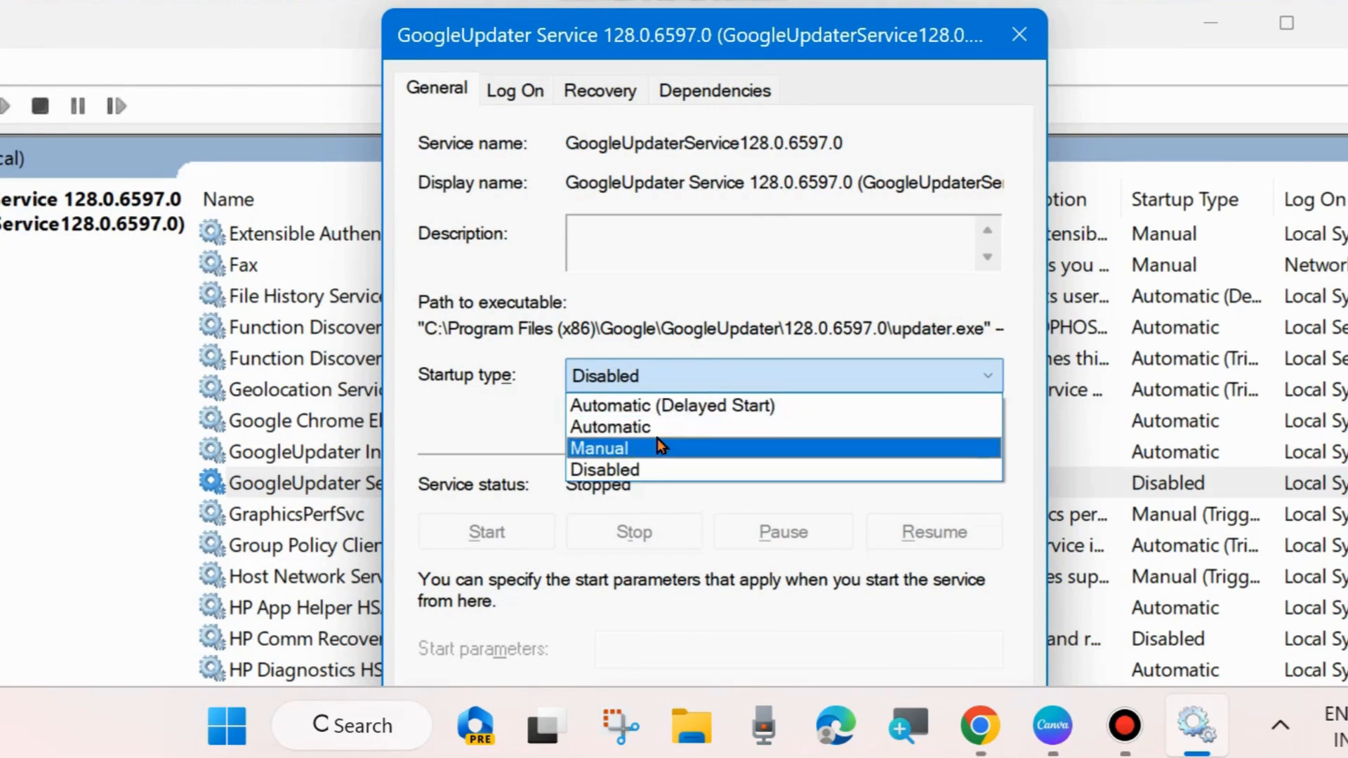
click(611, 427)
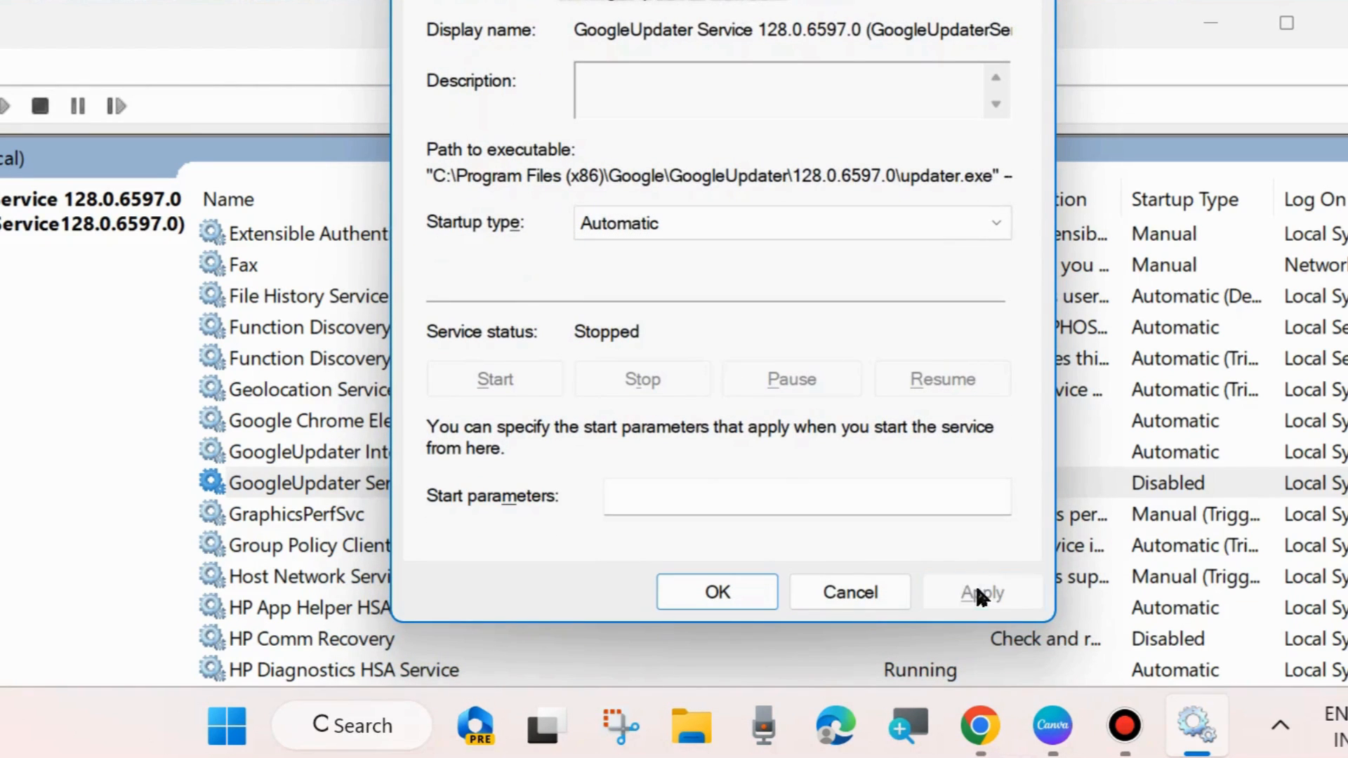
click(716, 593)
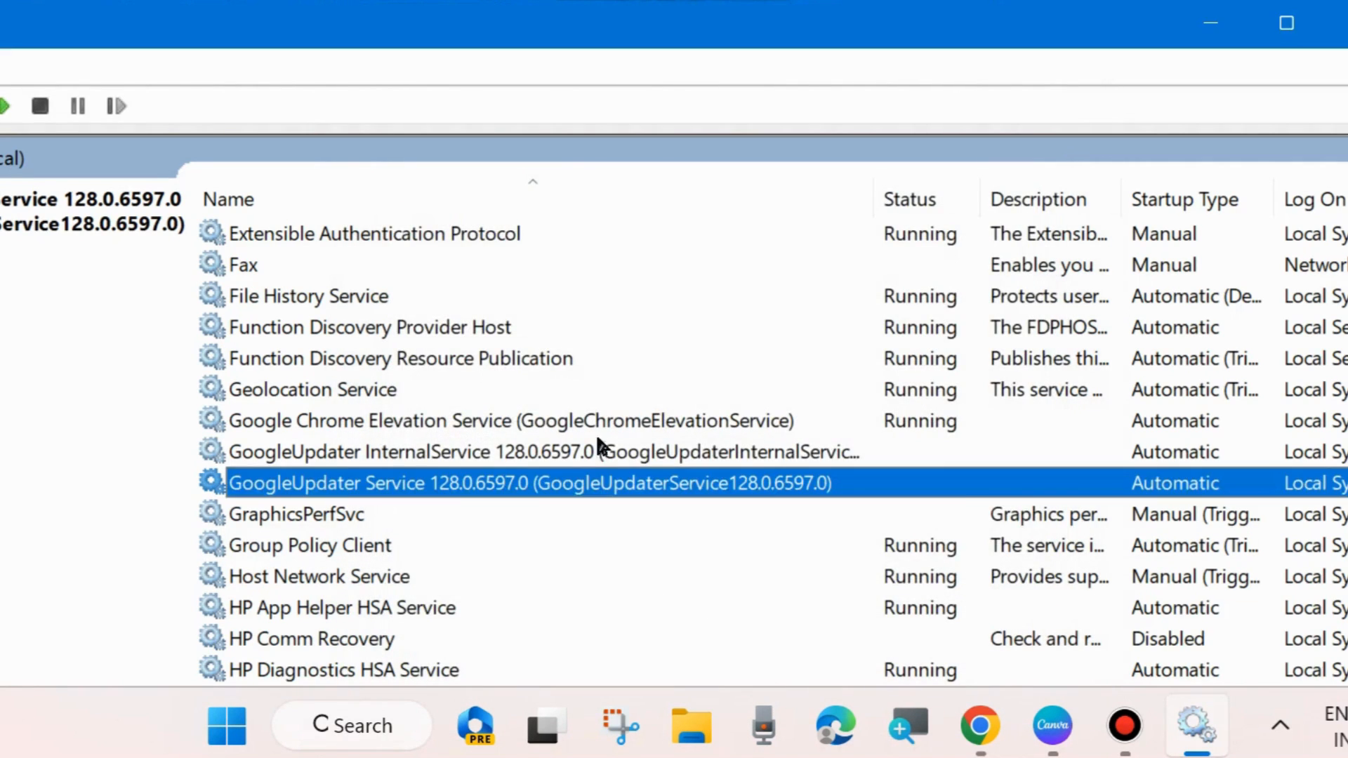
mouse_move(437, 457)
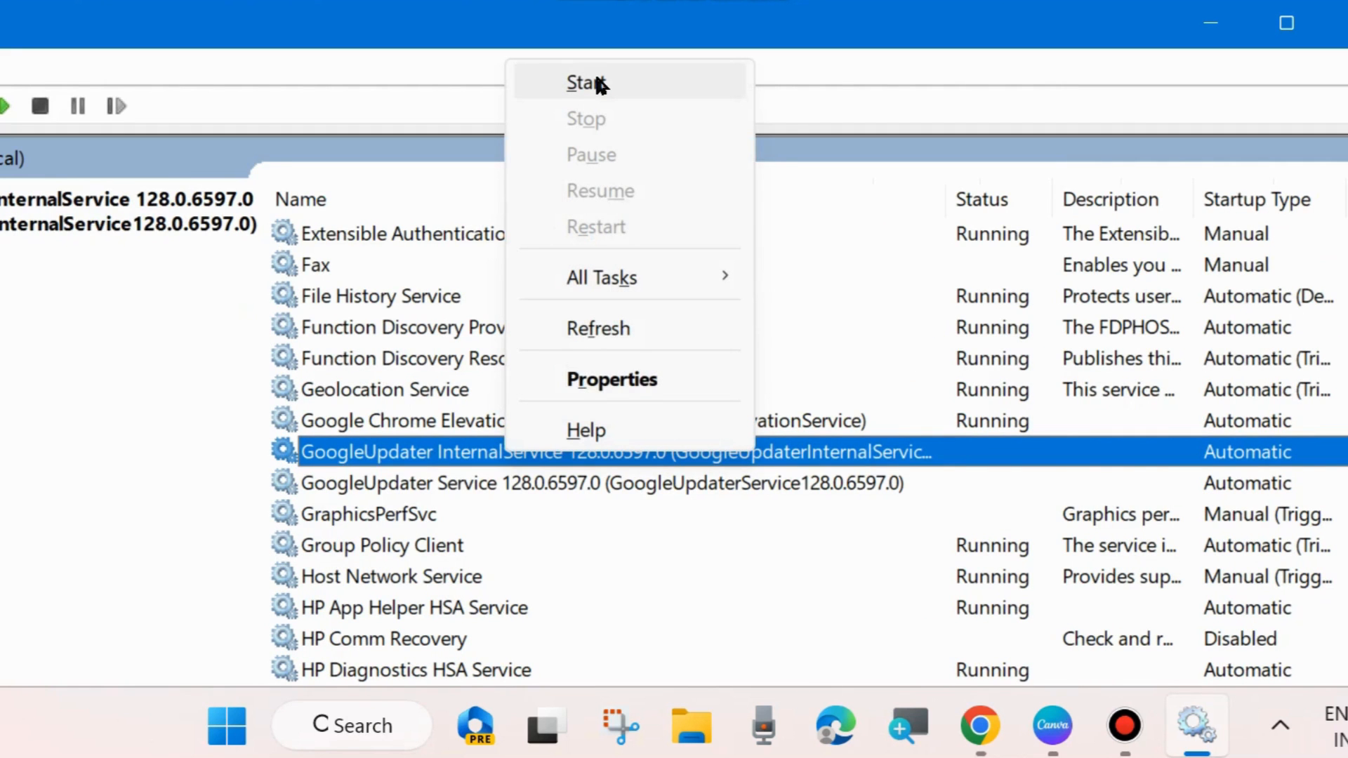
Start the GoogleUpdater InternalService from its toolbar control
click(586, 83)
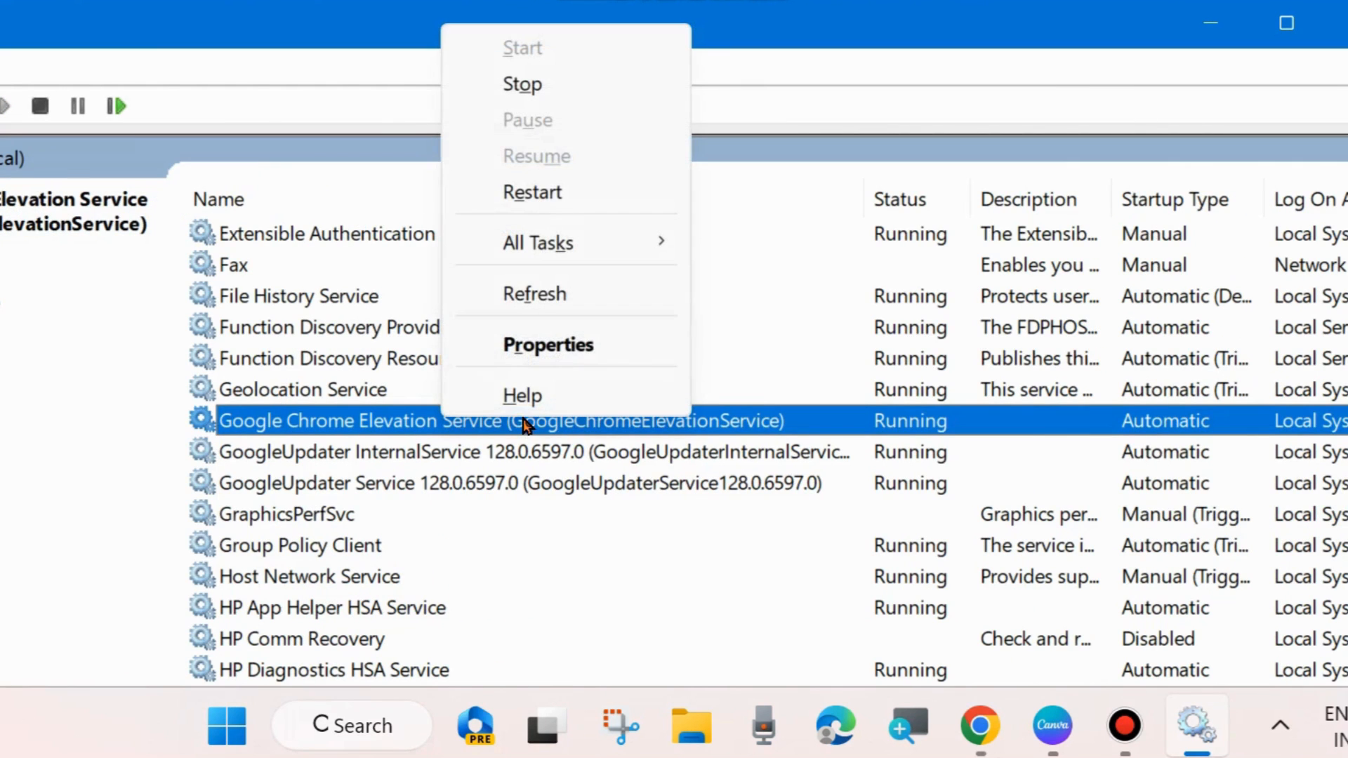
mouse_move(701, 381)
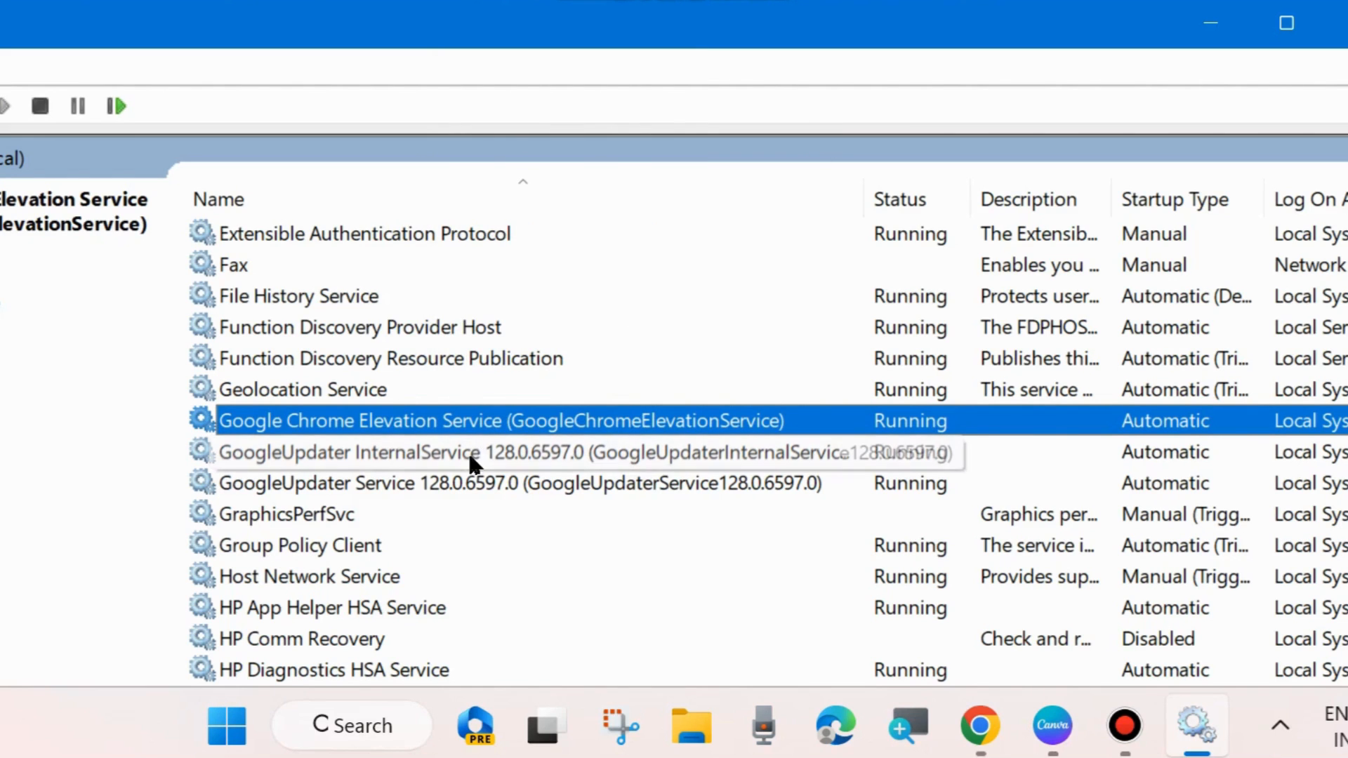
mouse_move(1306, 66)
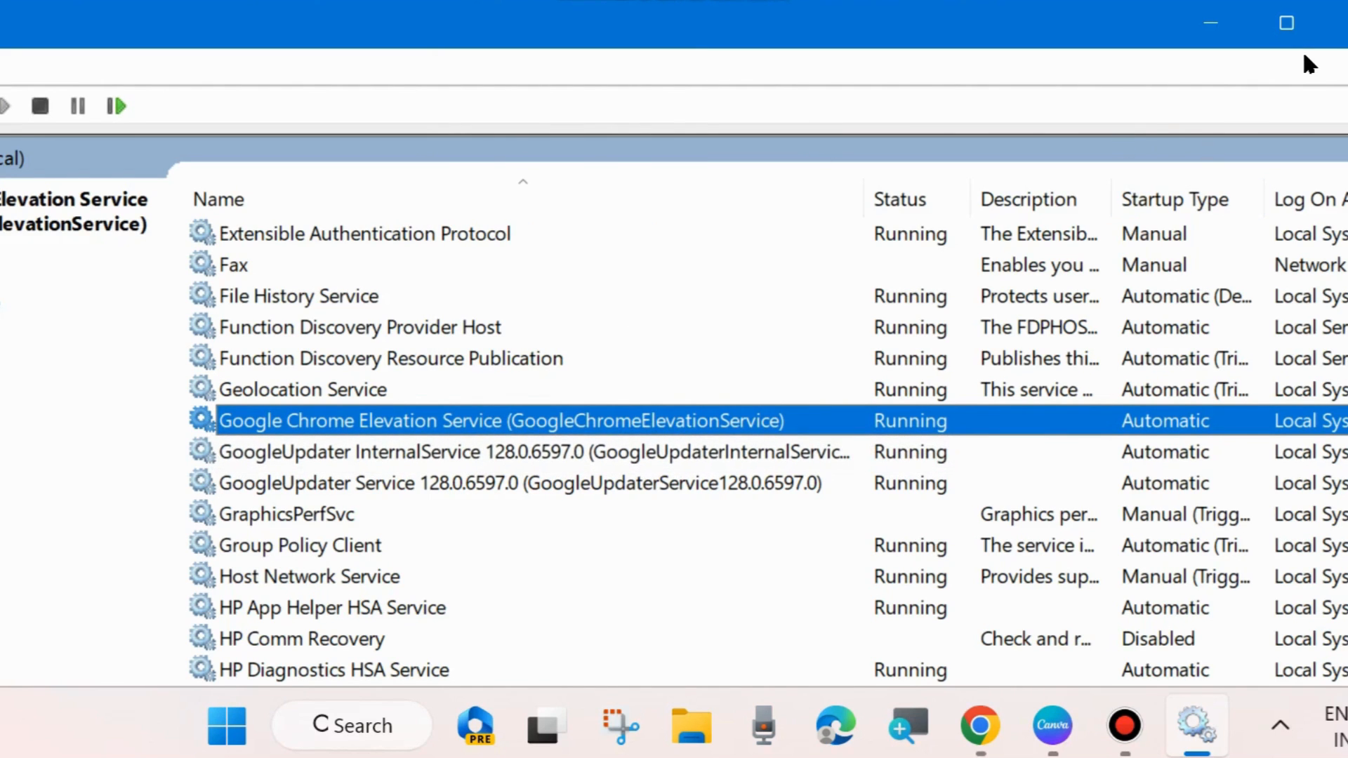
mouse_move(1143, 504)
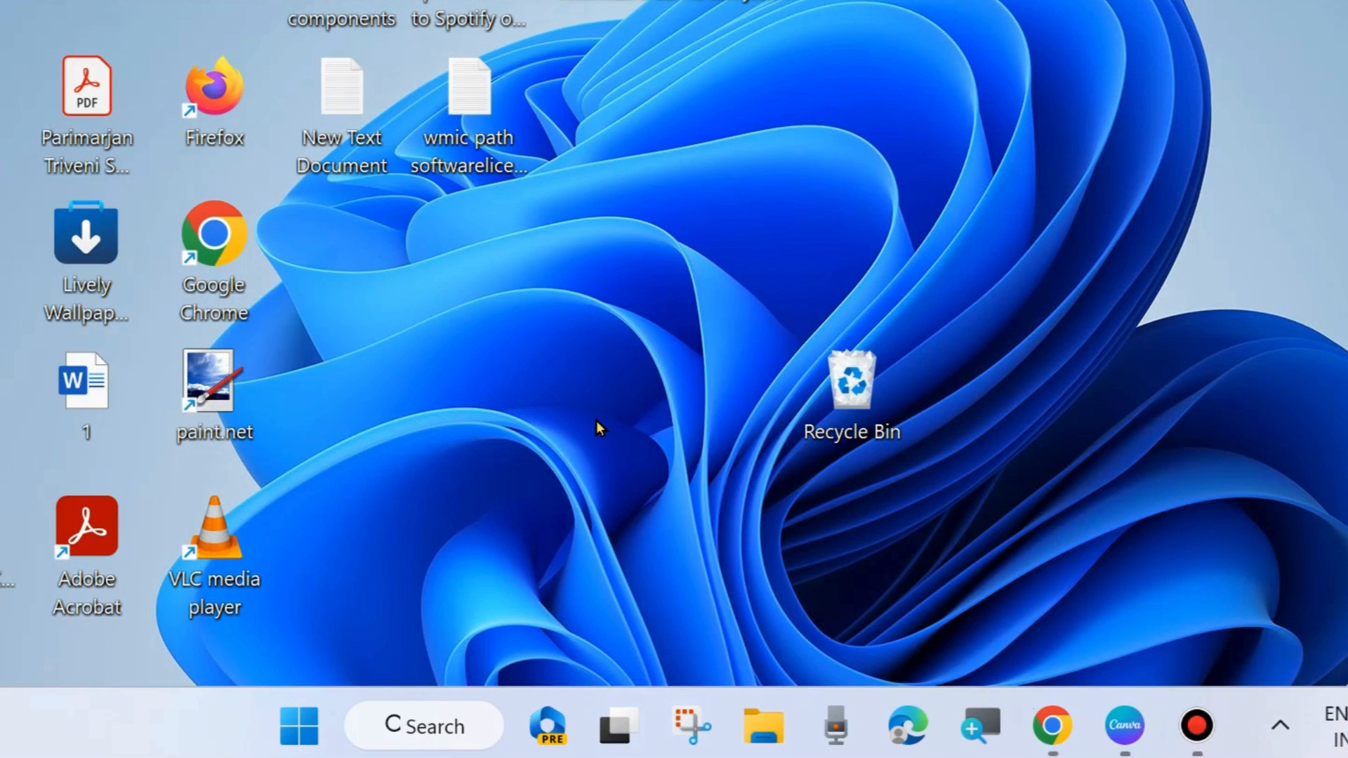
mouse_move(206, 250)
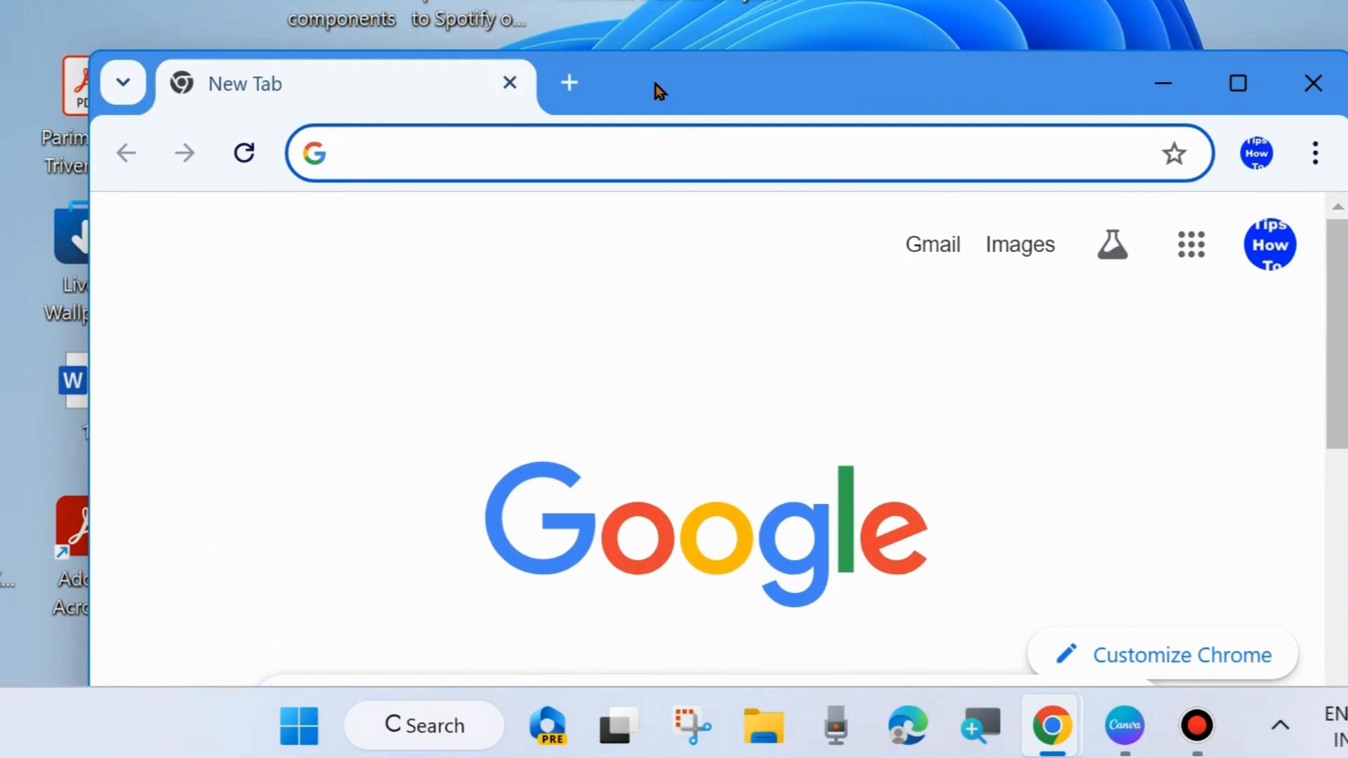
mouse_move(925, 55)
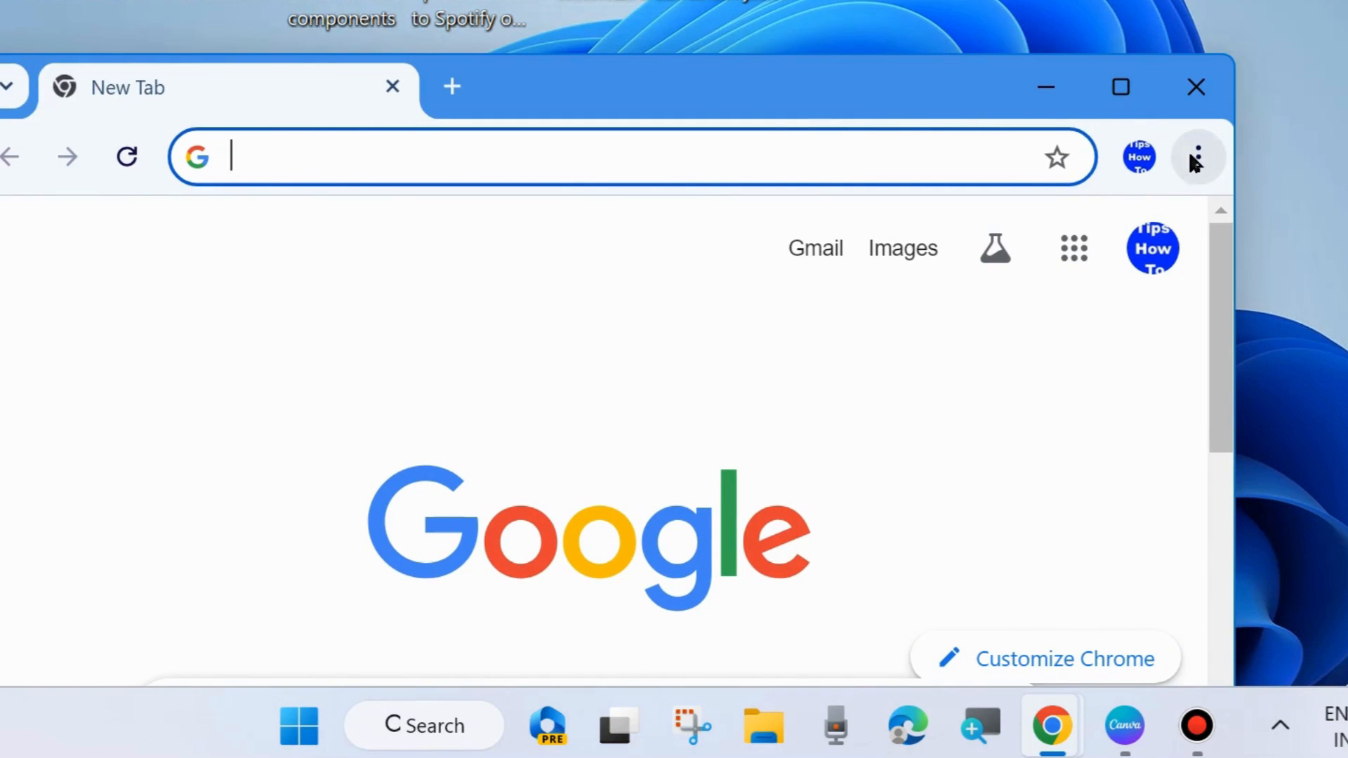
From Chrome's menu, bring up the About page now reporting 'Checking for updates'
click(1198, 157)
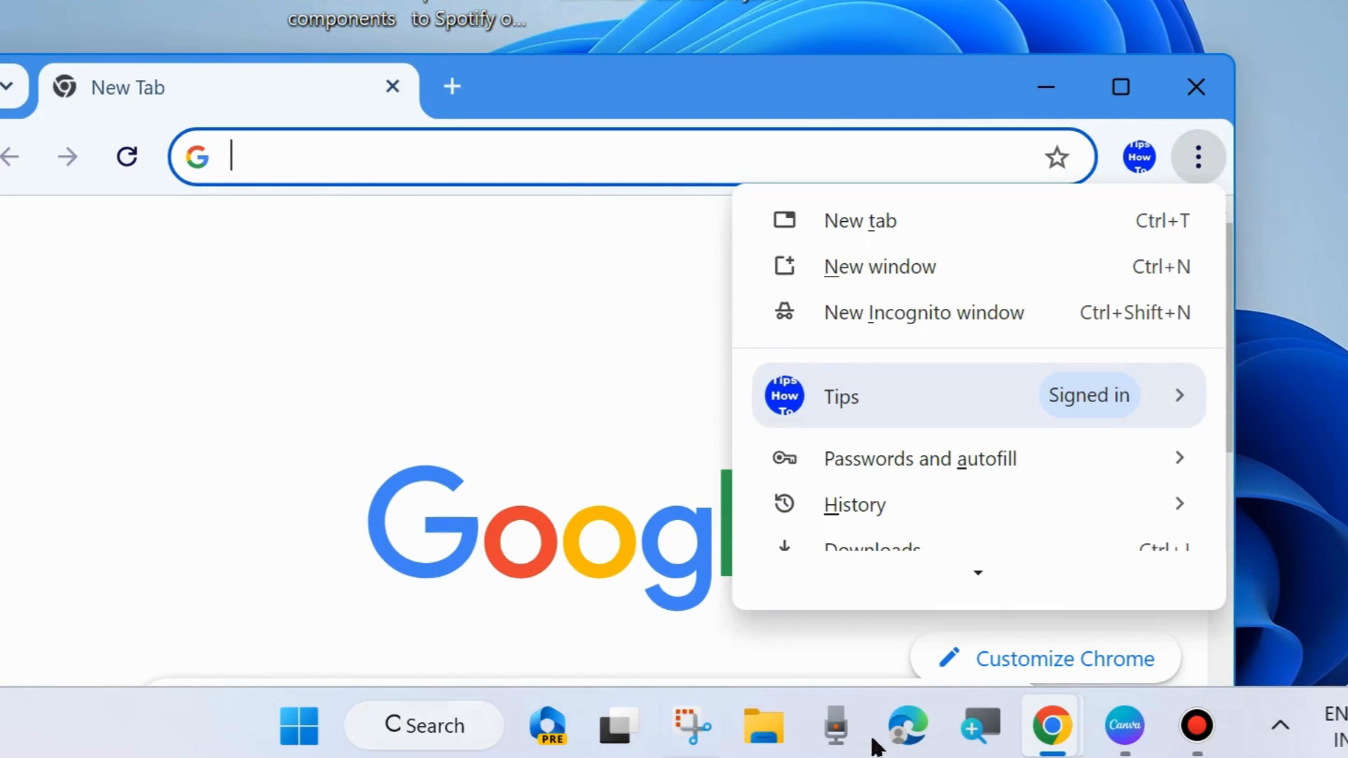
scroll(down, 3)
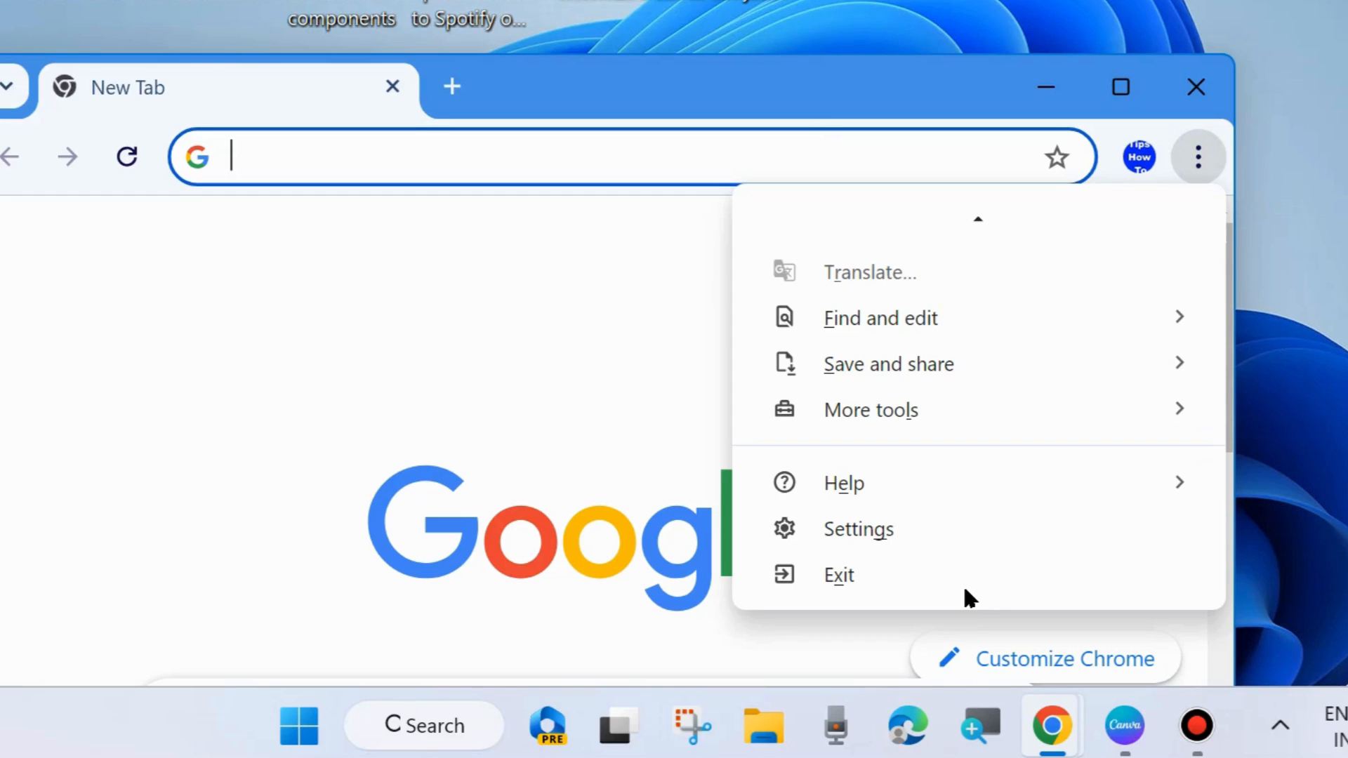
mouse_move(972, 535)
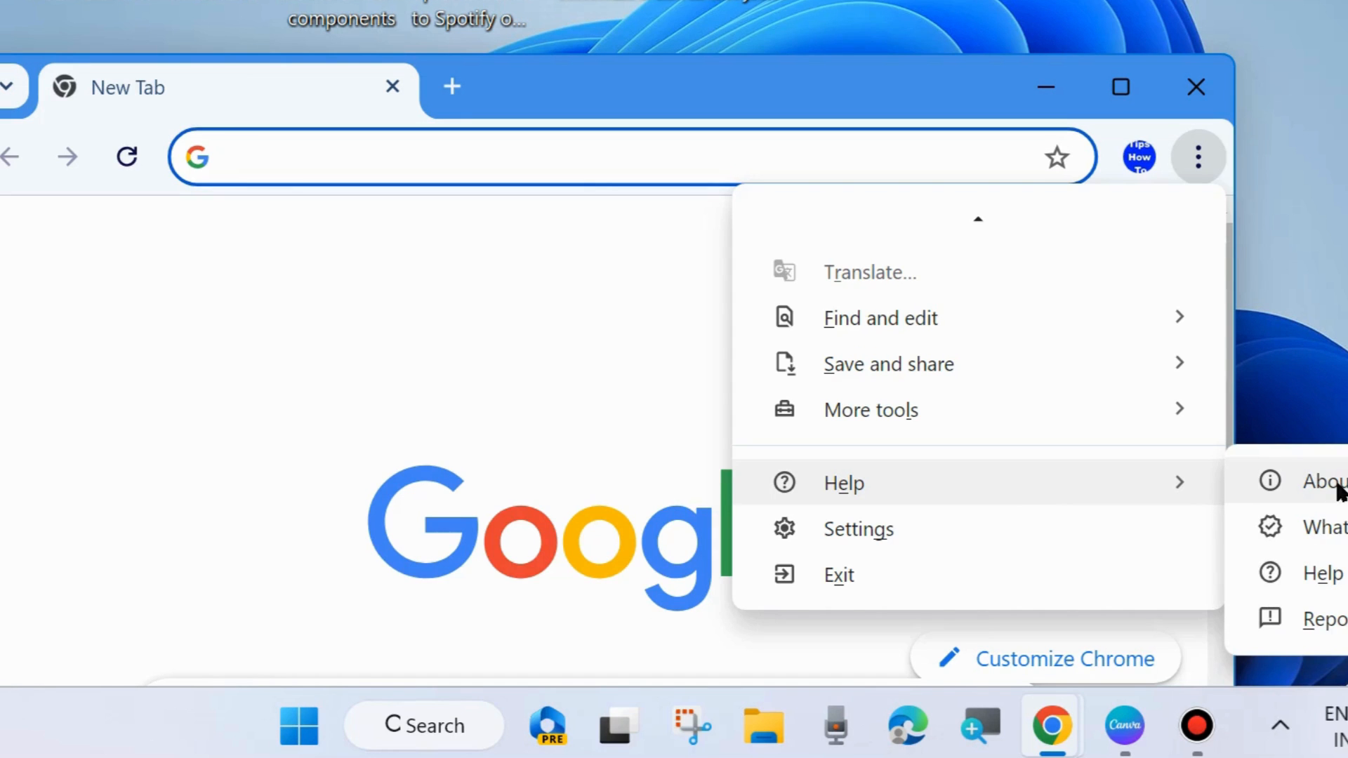
click(1324, 480)
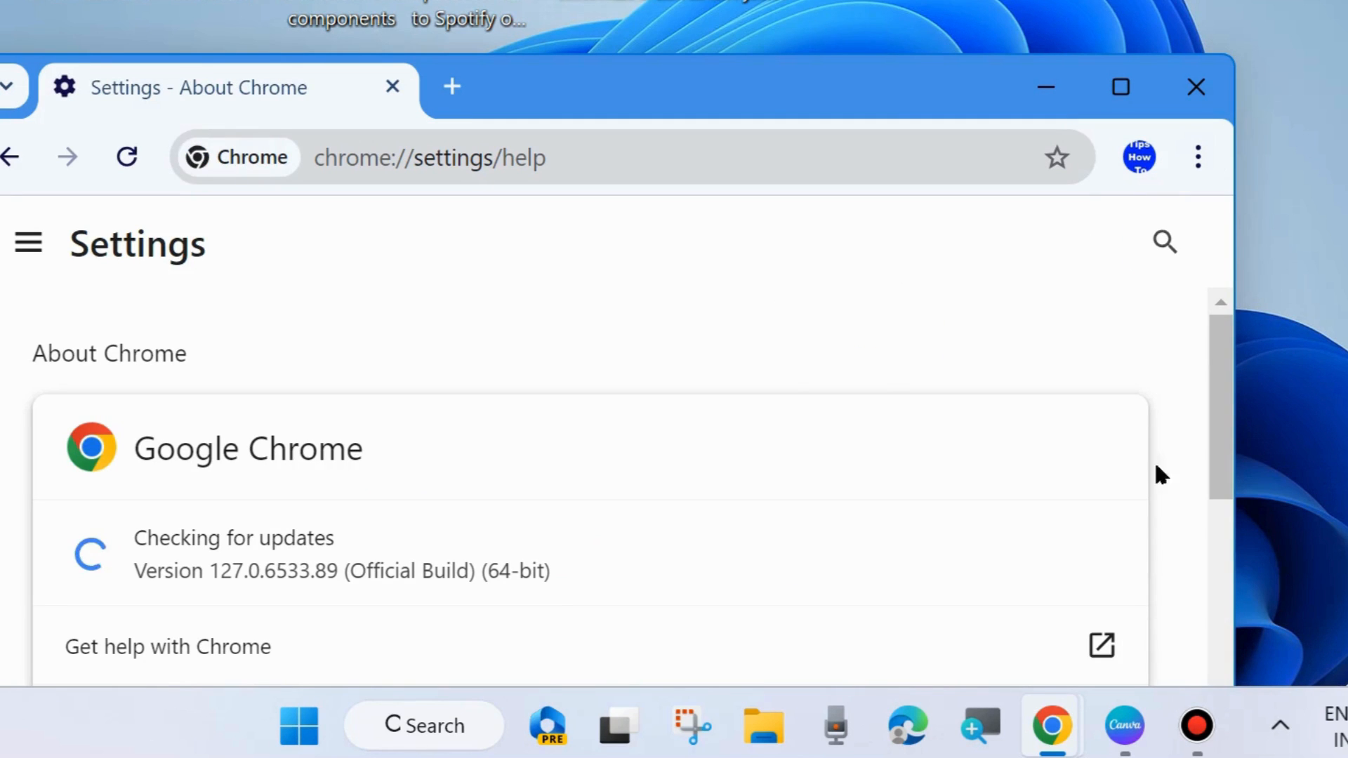